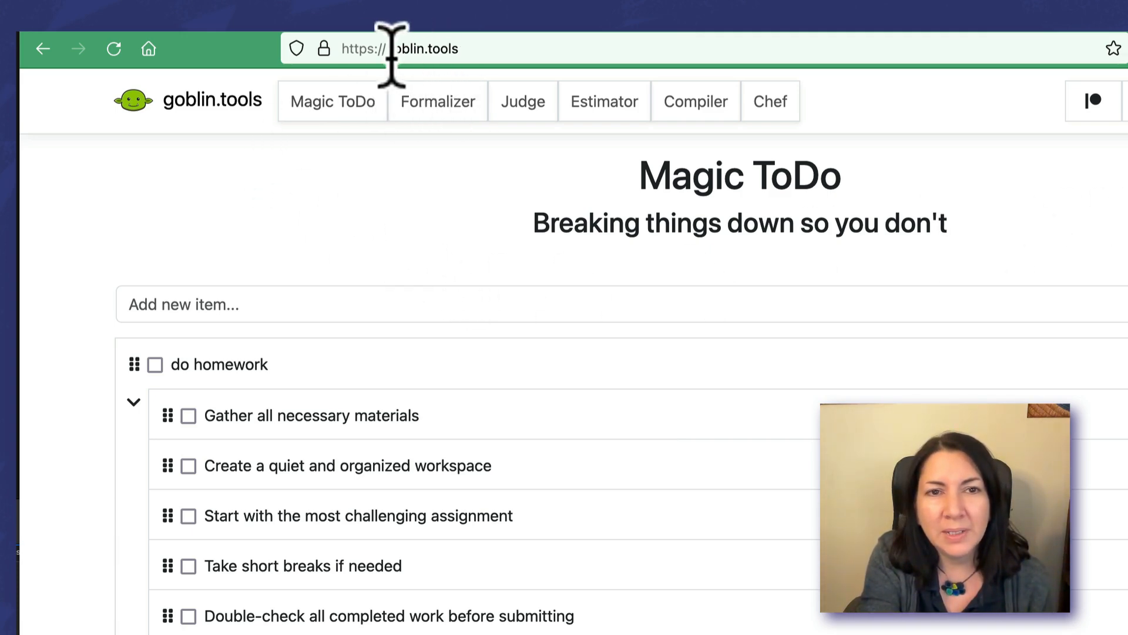
{"action": "mouse_move", "coordinate": [414, 299]}
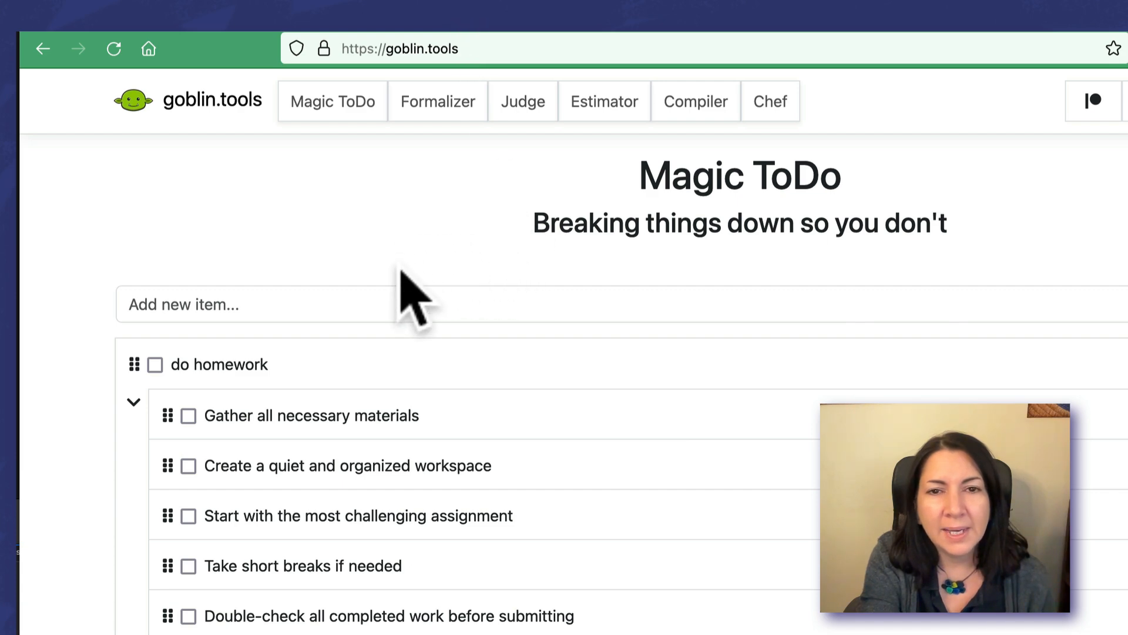
{"action": "mouse_move", "coordinate": [590, 281]}
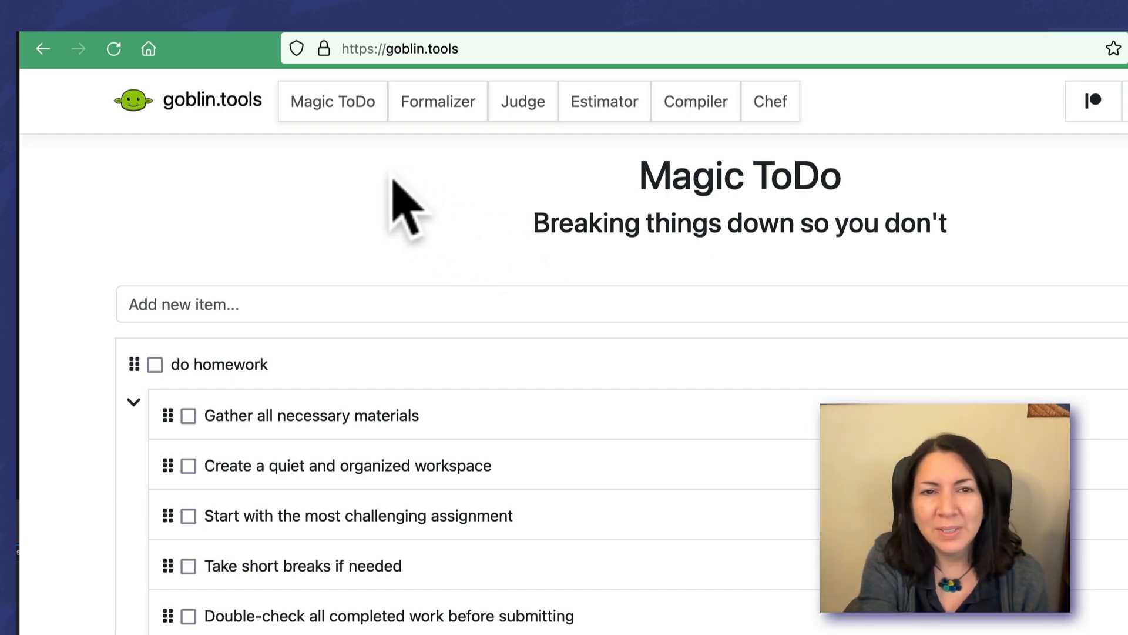
Enter 'pack for a trip' as a new Magic ToDo item.
{"action": "left_click", "coordinate": [346, 304]}
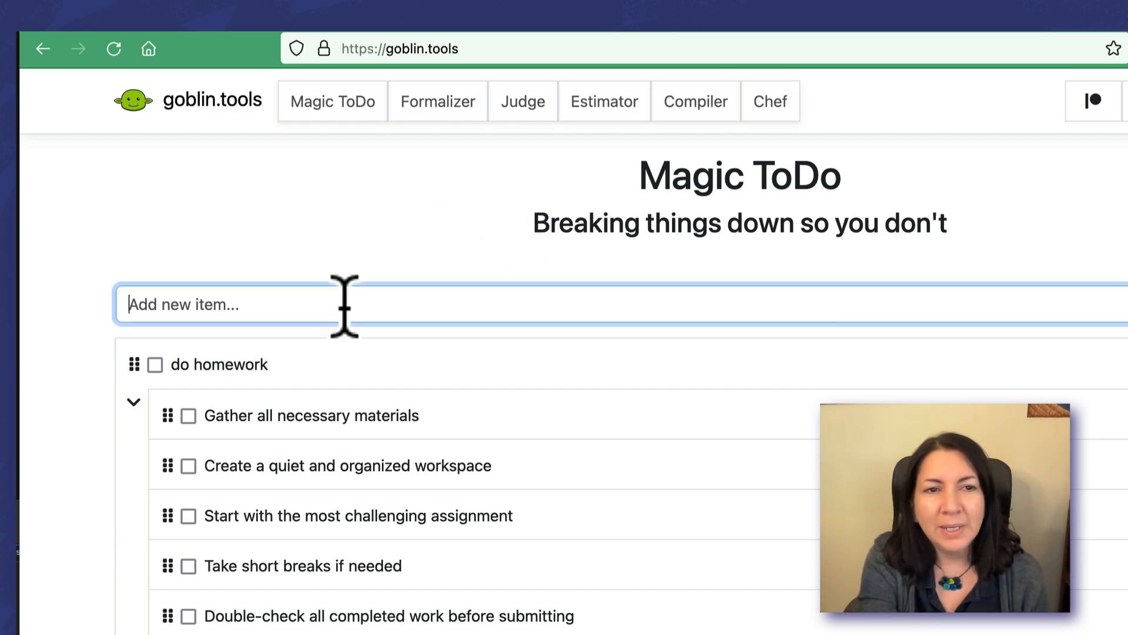
{"action": "type", "text": "p"}
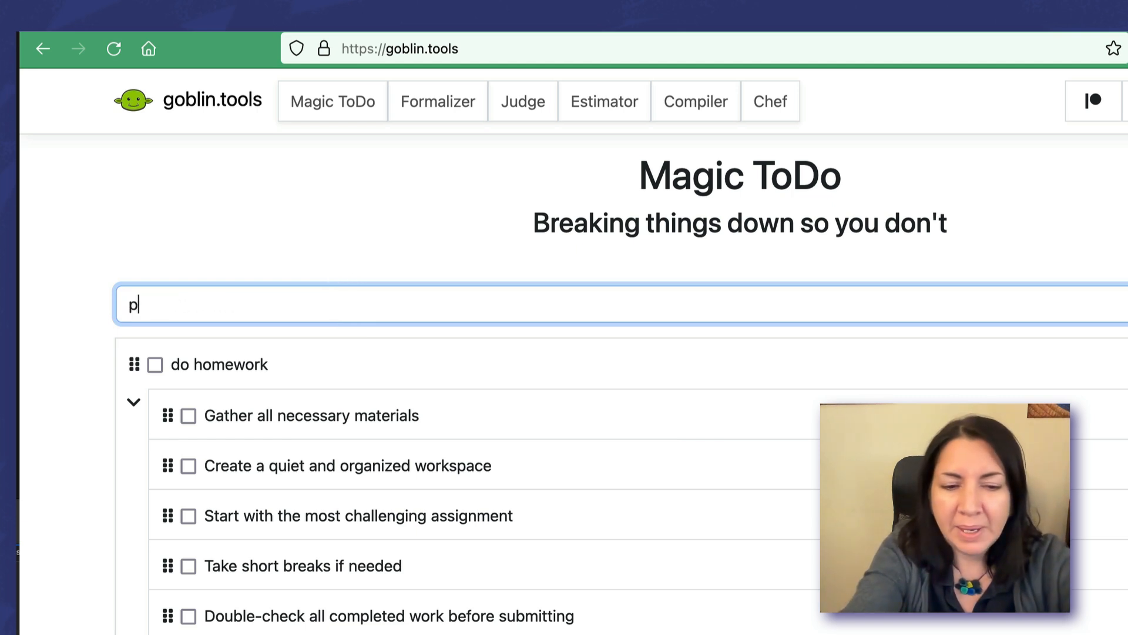
{"action": "type", "text": "ack for a trip"}
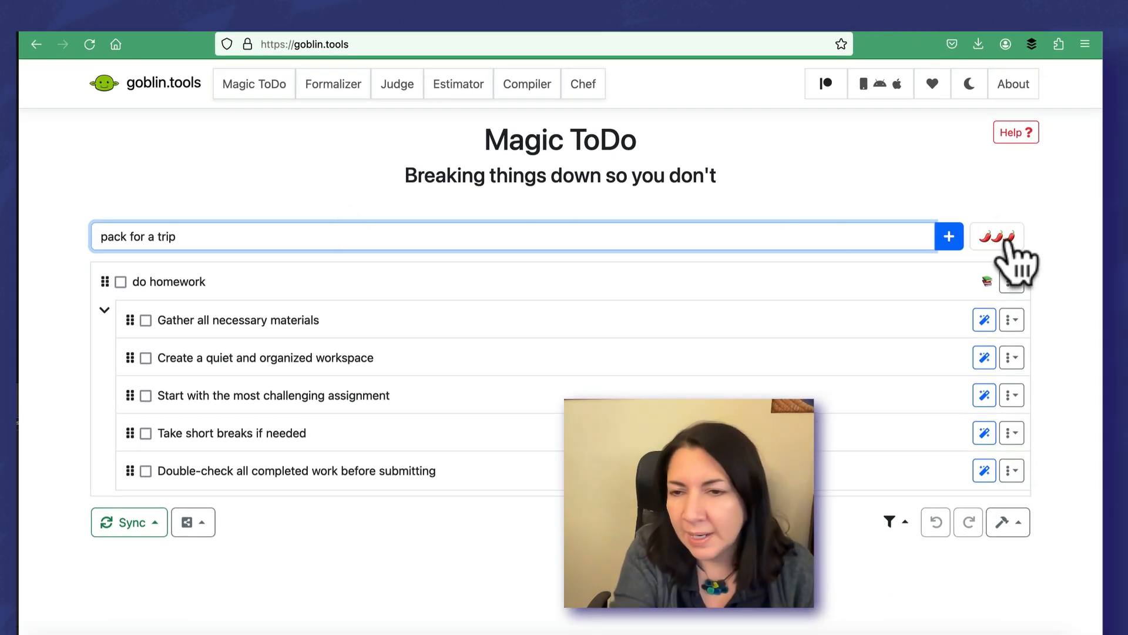
Set the spiciness slider to three peppers and add the task to the list.
{"action": "left_click", "coordinate": [997, 236]}
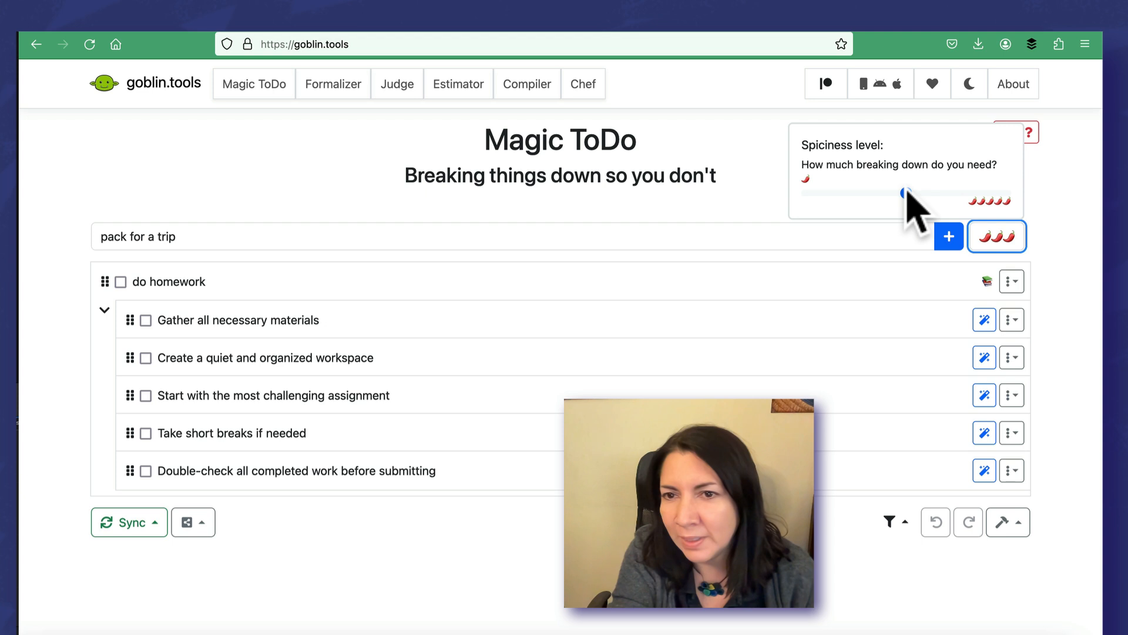
{"action": "left_click_drag", "start_coordinate": [904, 192], "coordinate": [806, 192]}
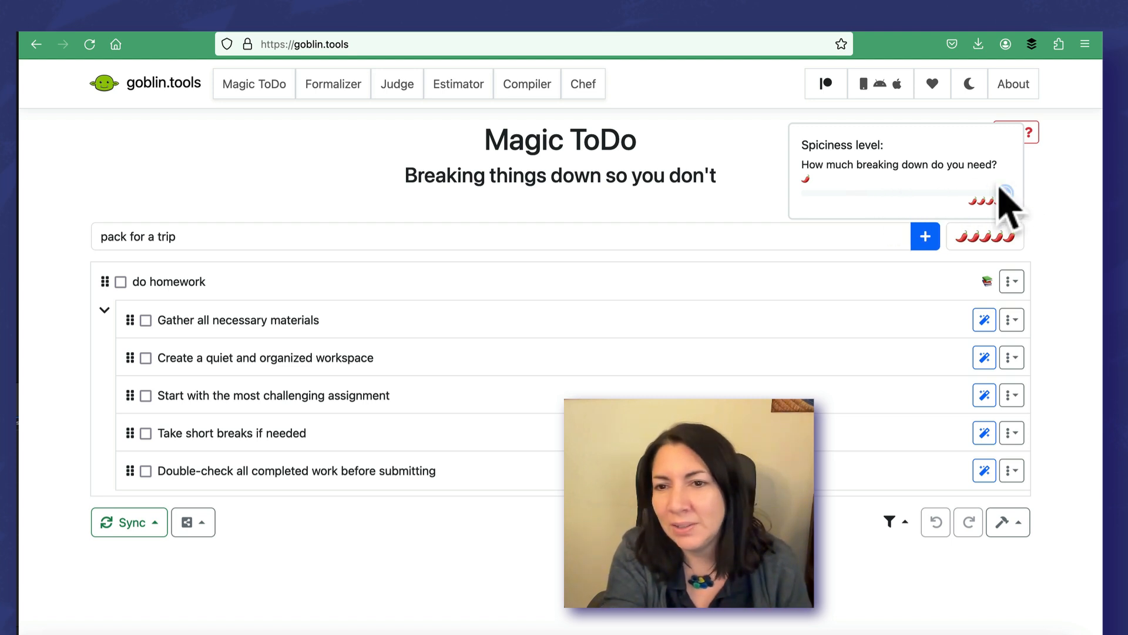
{"action": "left_click_drag", "start_coordinate": [1008, 193], "coordinate": [857, 193]}
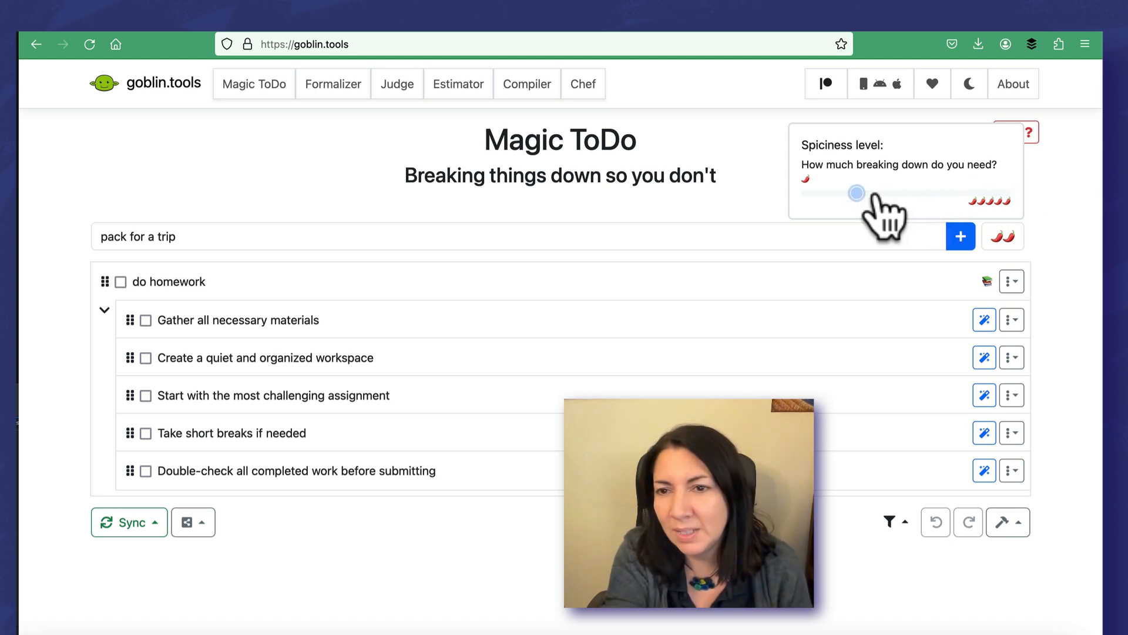
{"action": "left_click_drag", "start_coordinate": [857, 193], "coordinate": [907, 193]}
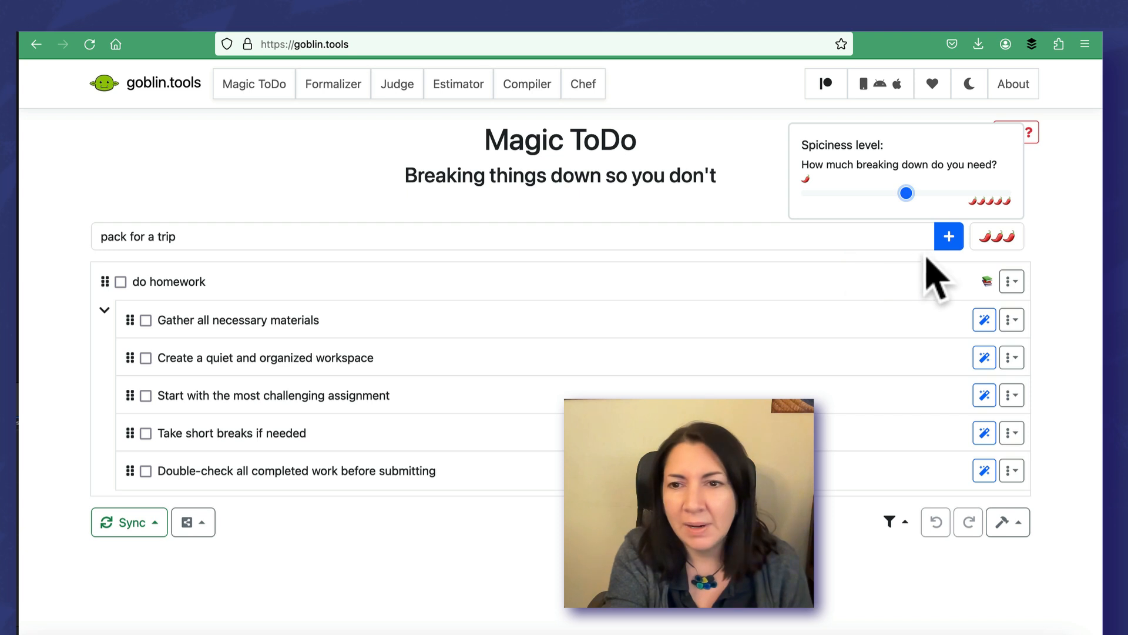
{"action": "left_click", "coordinate": [948, 236]}
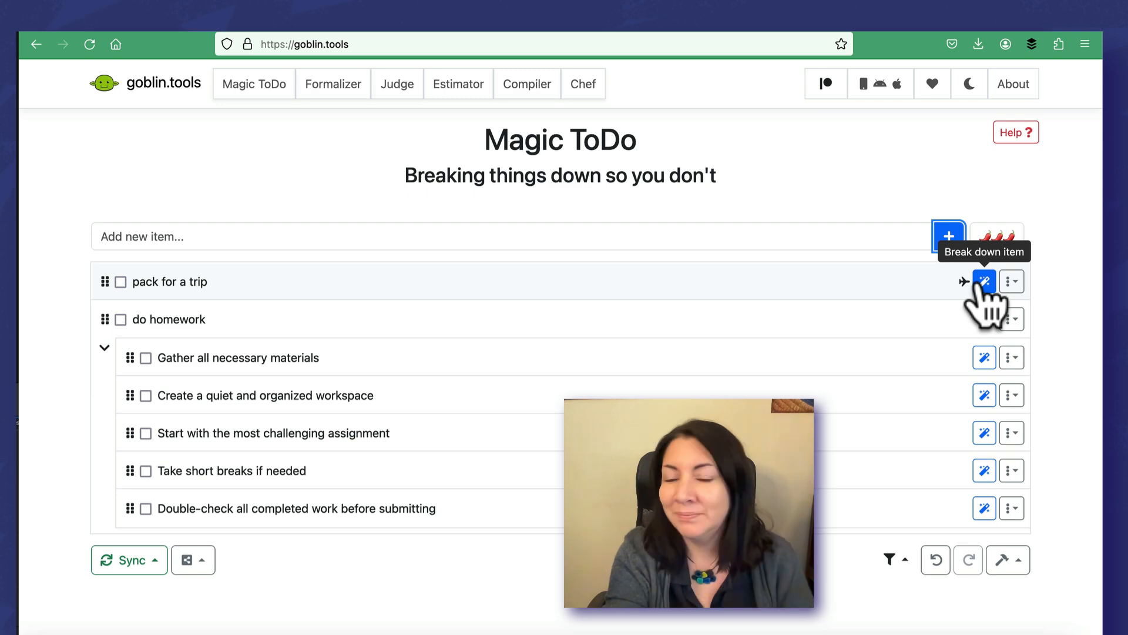
Use the magic wand on 'pack for a trip' to generate eight subtasks.
{"action": "left_click", "coordinate": [983, 281]}
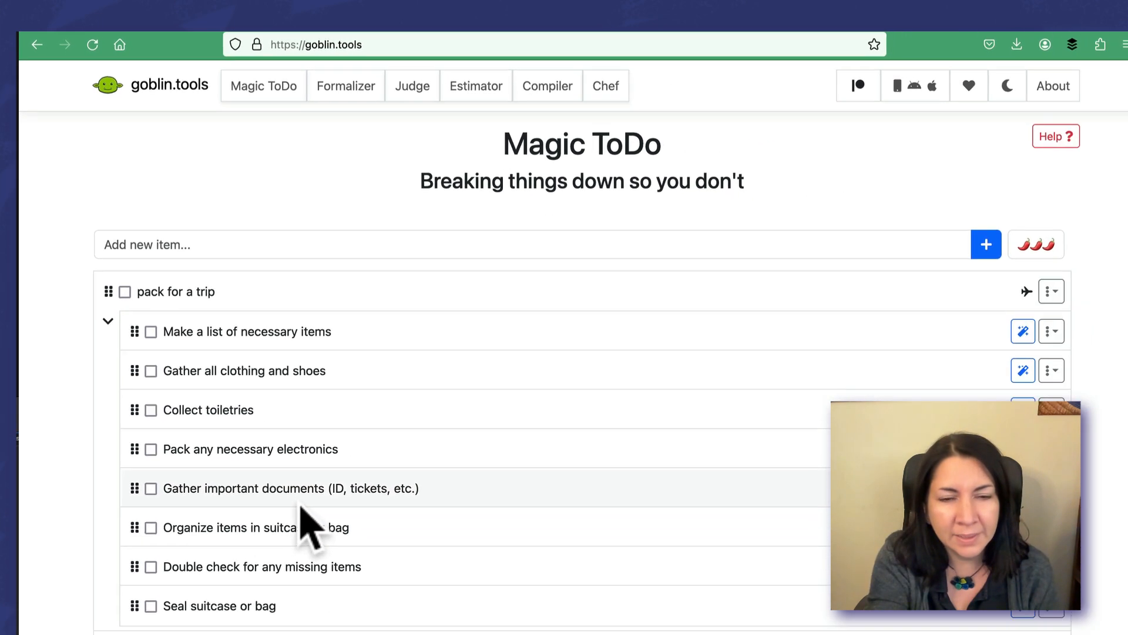
{"action": "mouse_move", "coordinate": [202, 568]}
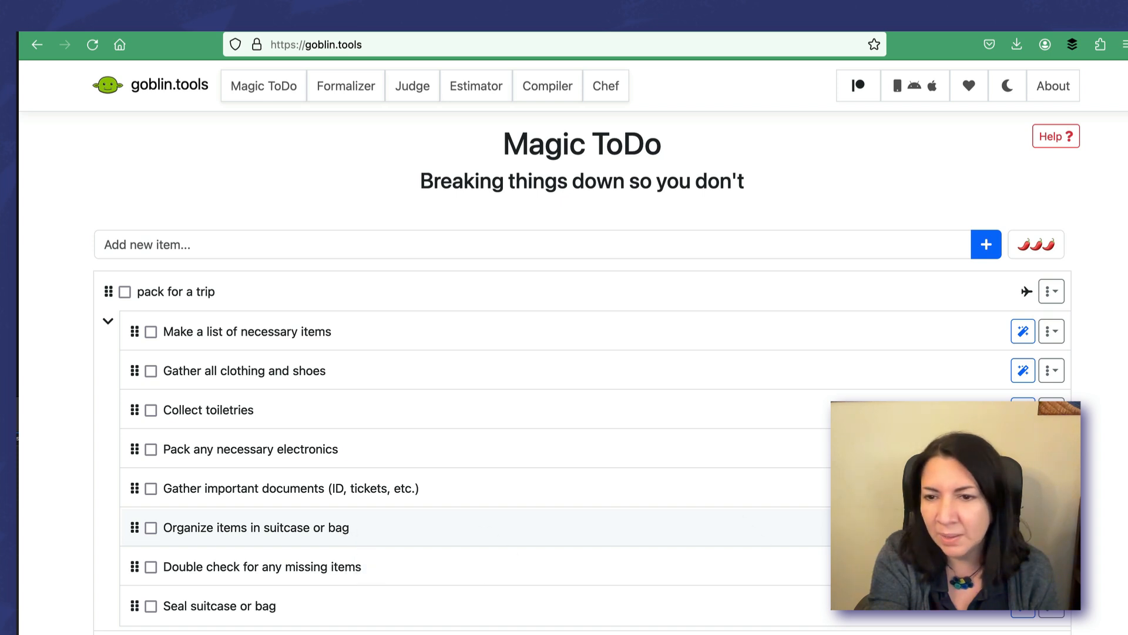
Break down 'Organize items in suitcase or bag' and scroll through its new subtasks.
{"action": "left_click", "coordinate": [1023, 527]}
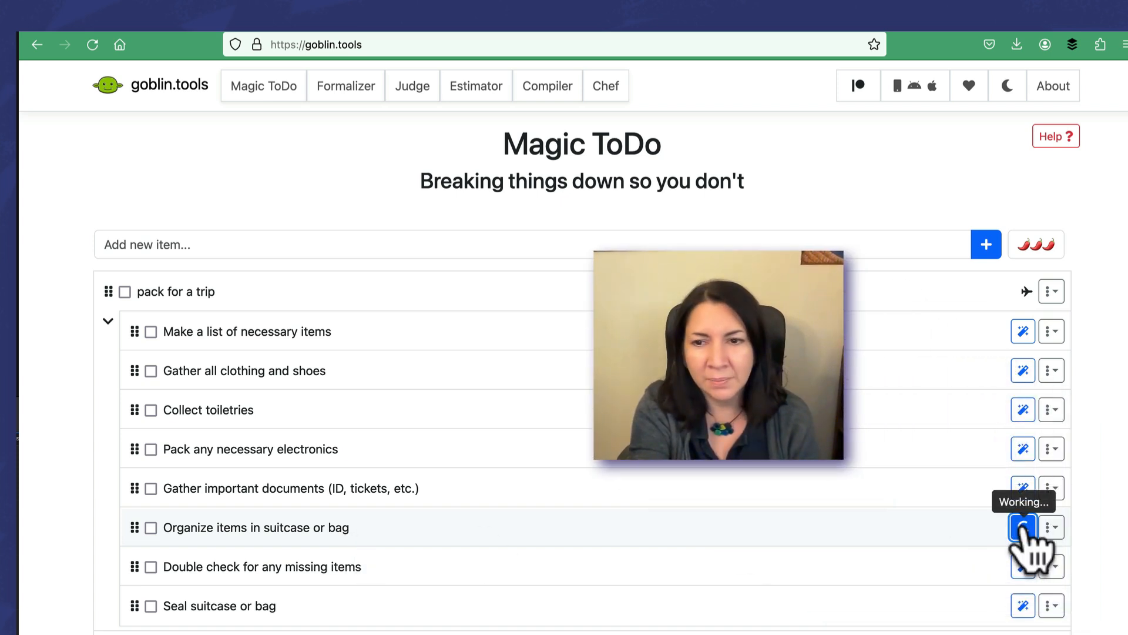
{"action": "left_click", "coordinate": [1022, 527]}
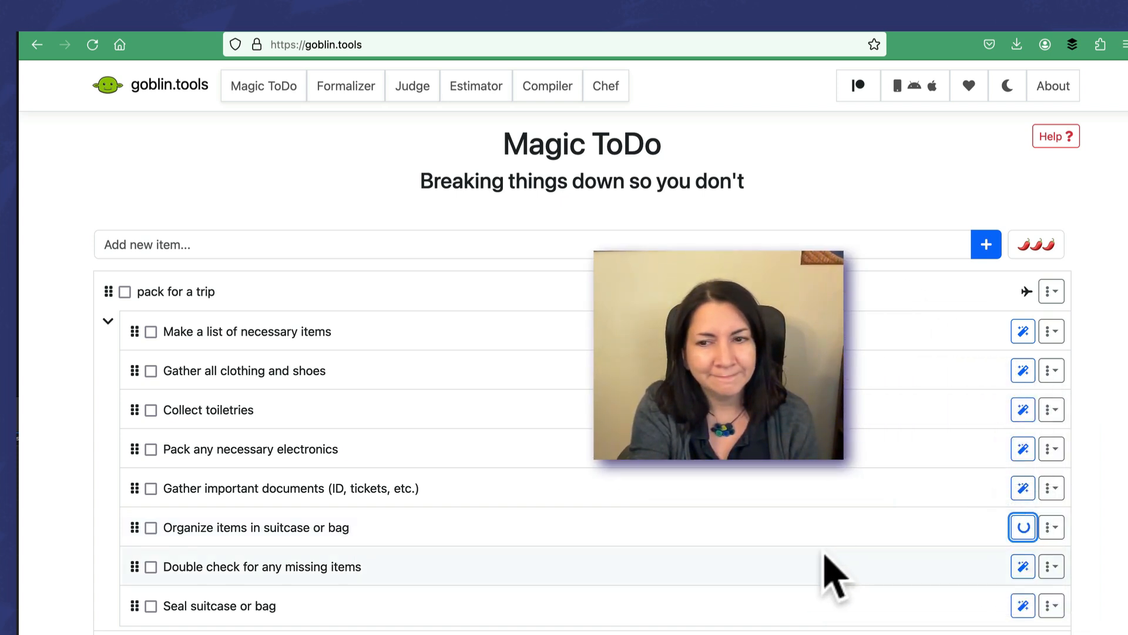
{"action": "left_click", "coordinate": [1023, 527]}
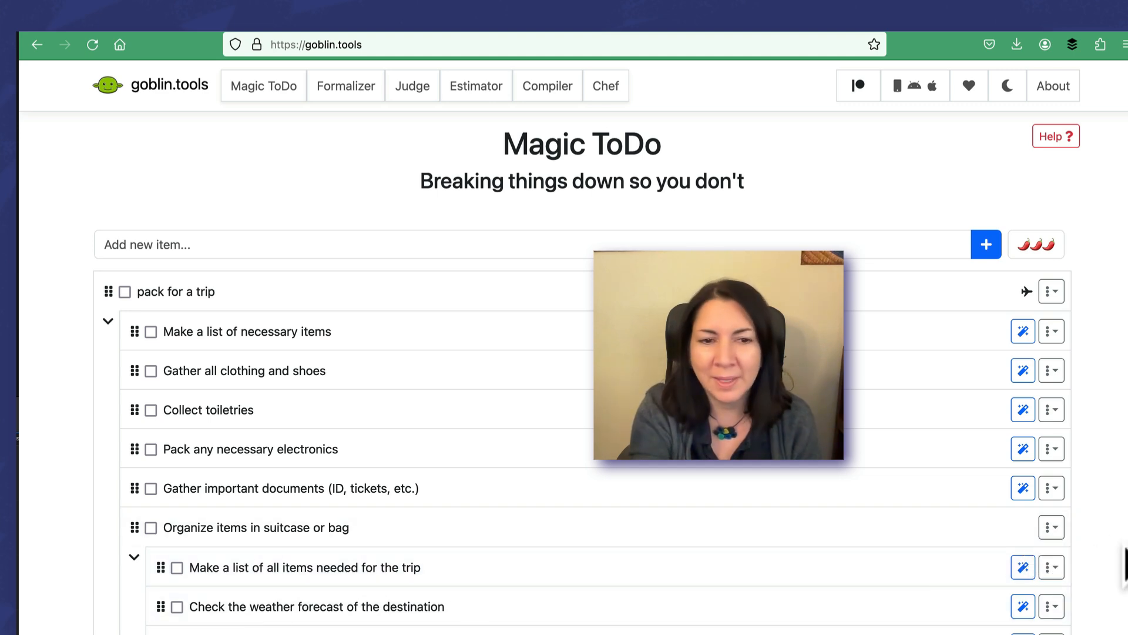
{"action": "scroll", "scroll_direction": "down", "scroll_amount": 3}
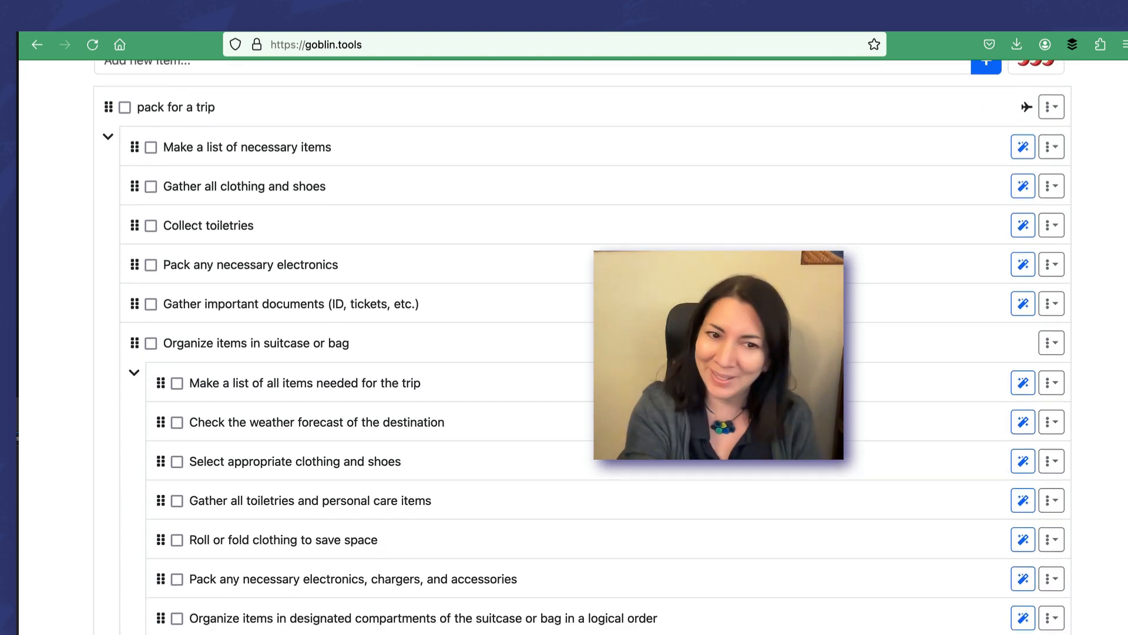
{"action": "scroll", "scroll_direction": "down", "scroll_amount": 3}
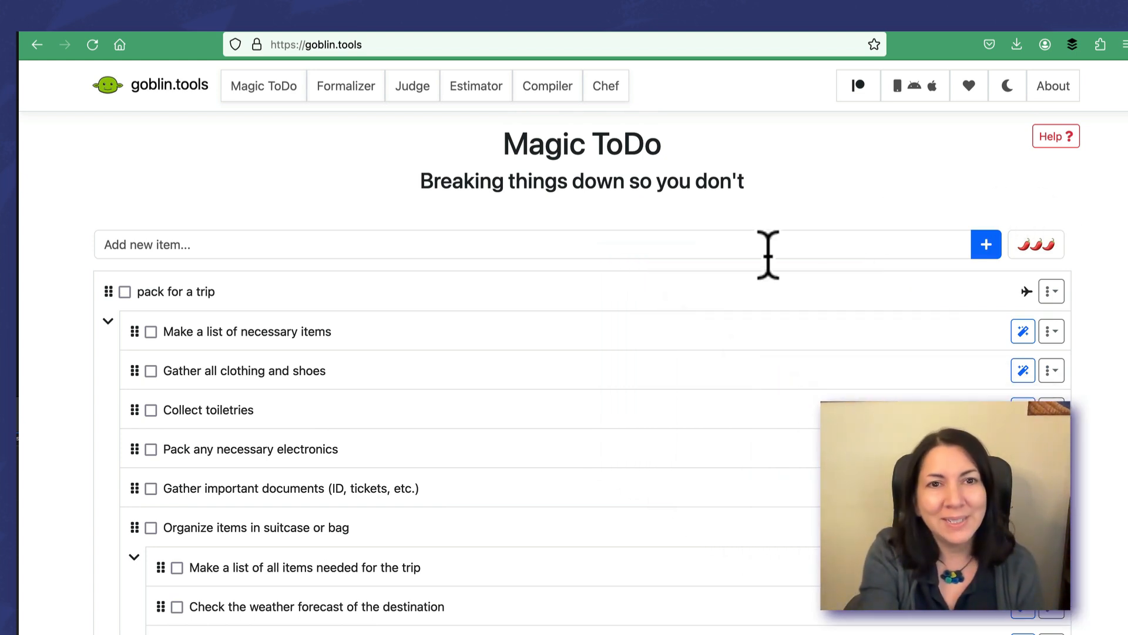
{"action": "mouse_move", "coordinate": [345, 216]}
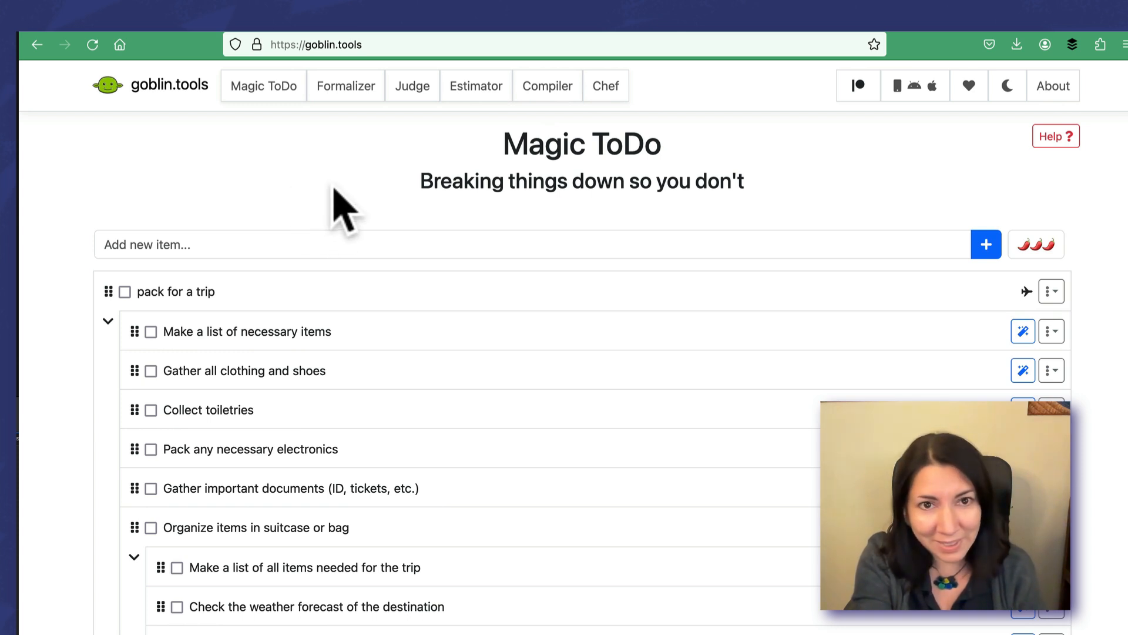
{"action": "mouse_move", "coordinate": [741, 87]}
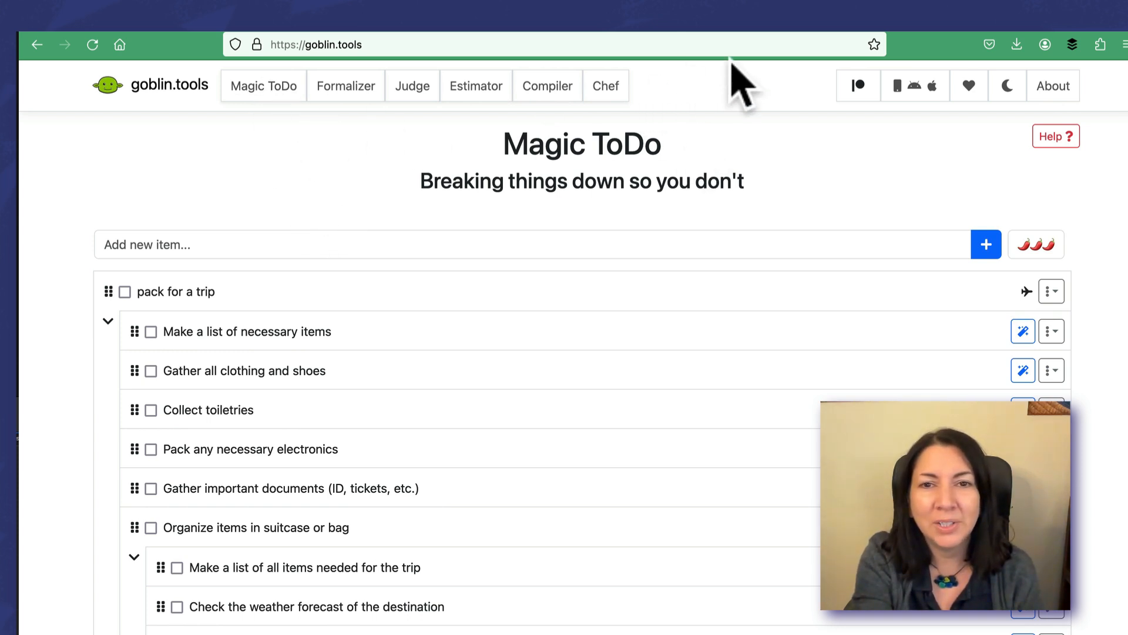
{"action": "mouse_move", "coordinate": [346, 86]}
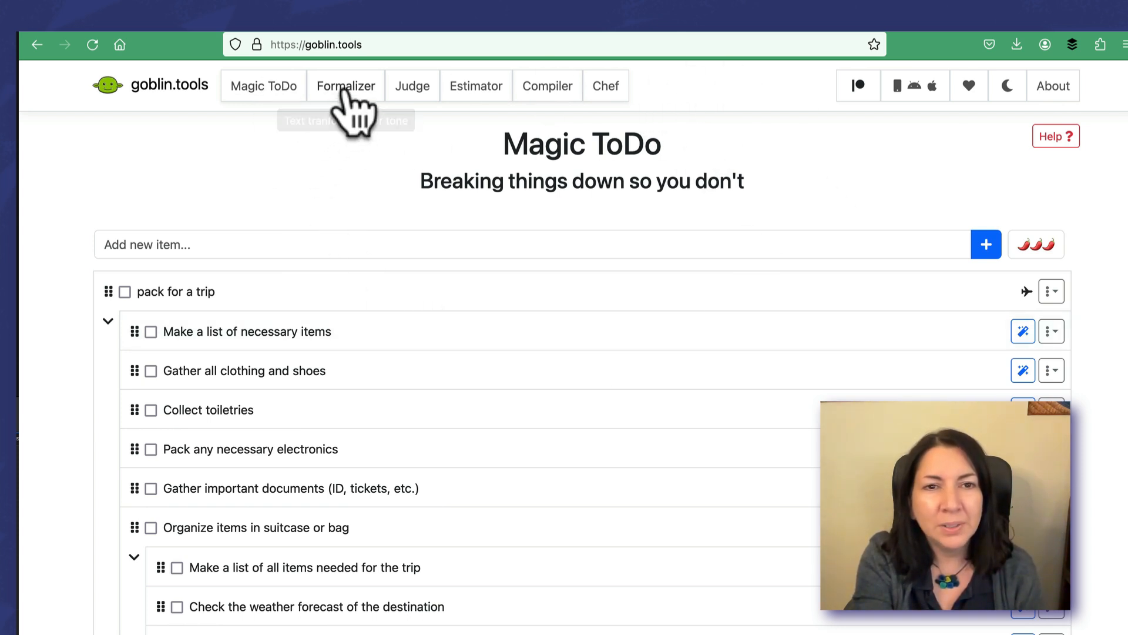
Open the Formalizer and enter 'me move abroad soon. ugh'.
{"action": "left_click", "coordinate": [346, 86]}
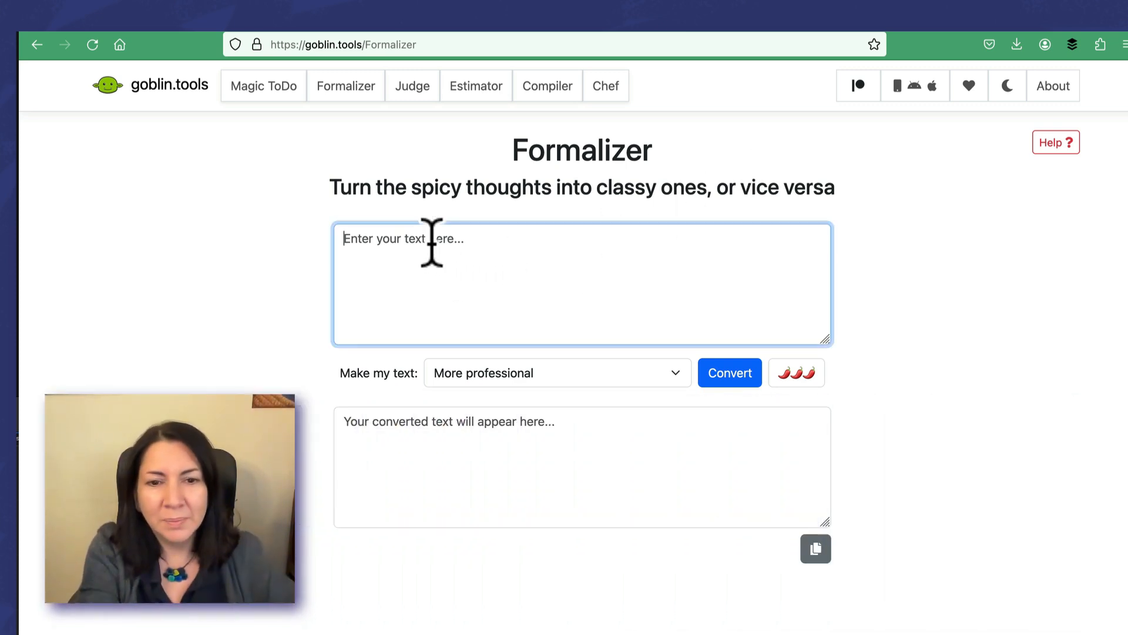
{"action": "type", "text": "me mov"}
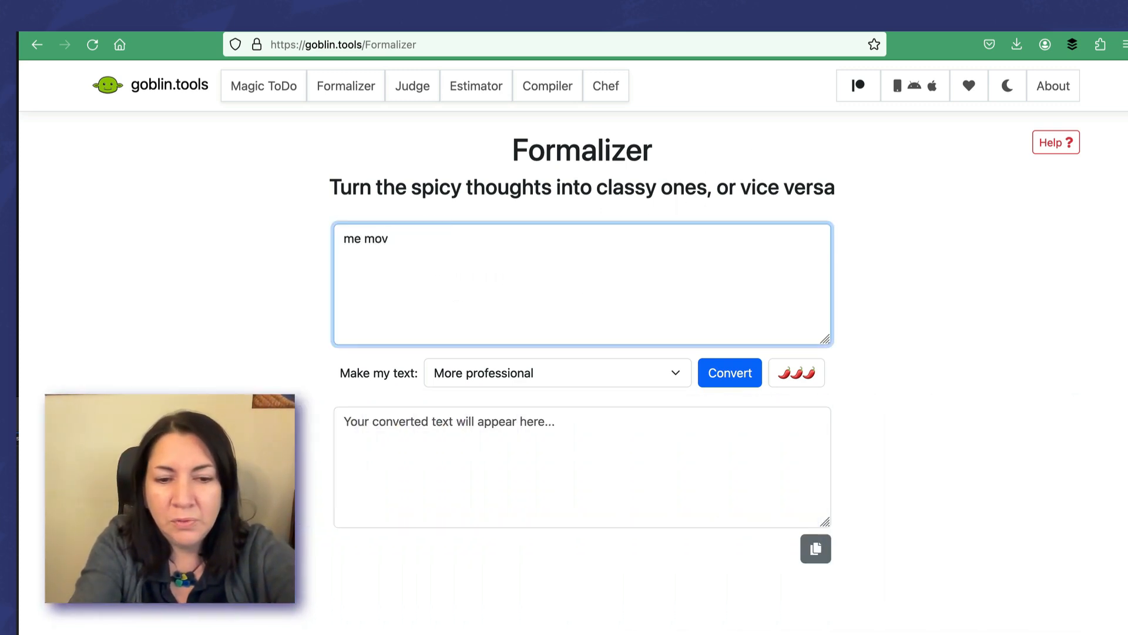
{"action": "type", "text": "e abroad soon. u"}
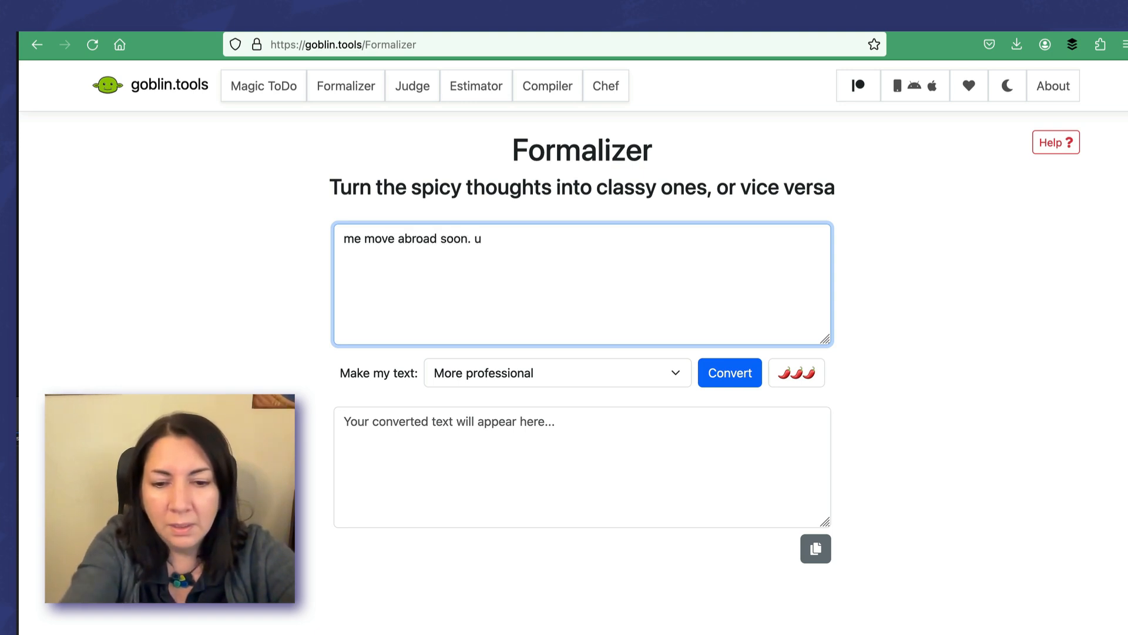
{"action": "type", "text": "gh"}
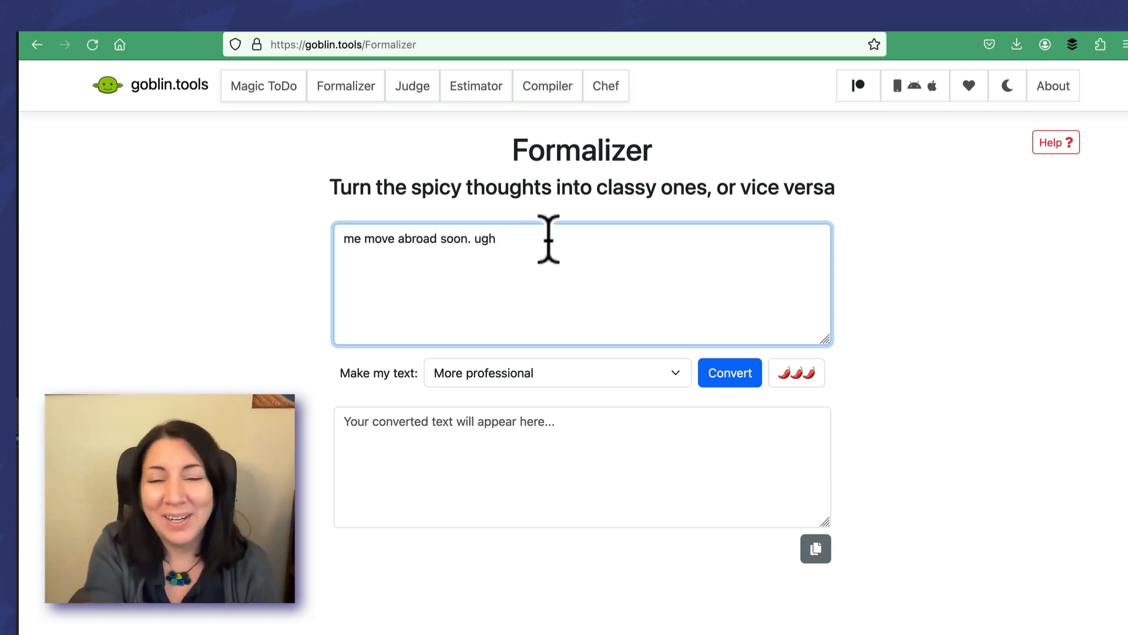
{"action": "mouse_move", "coordinate": [432, 403]}
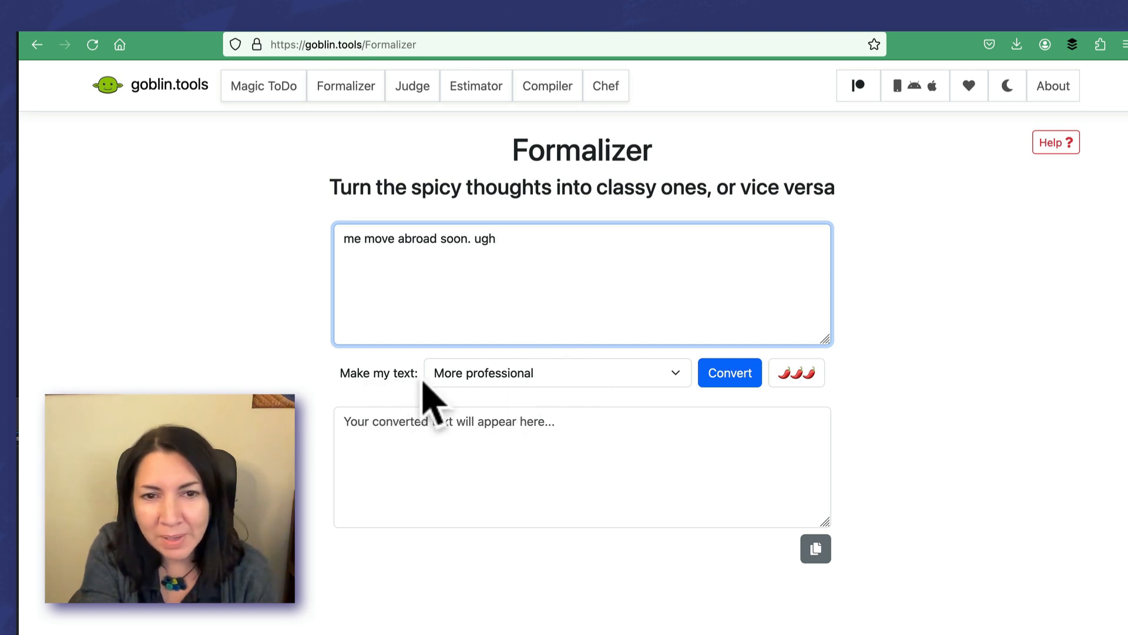
Convert the note using the 'More professional' tone.
{"action": "left_click", "coordinate": [555, 373]}
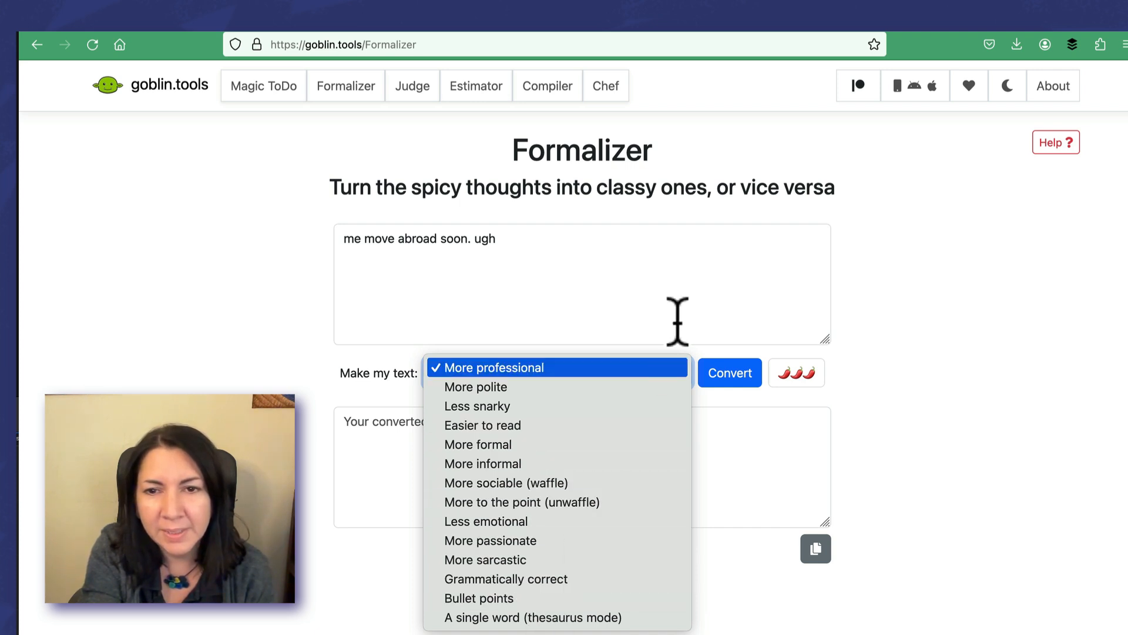
{"action": "left_click", "coordinate": [492, 368]}
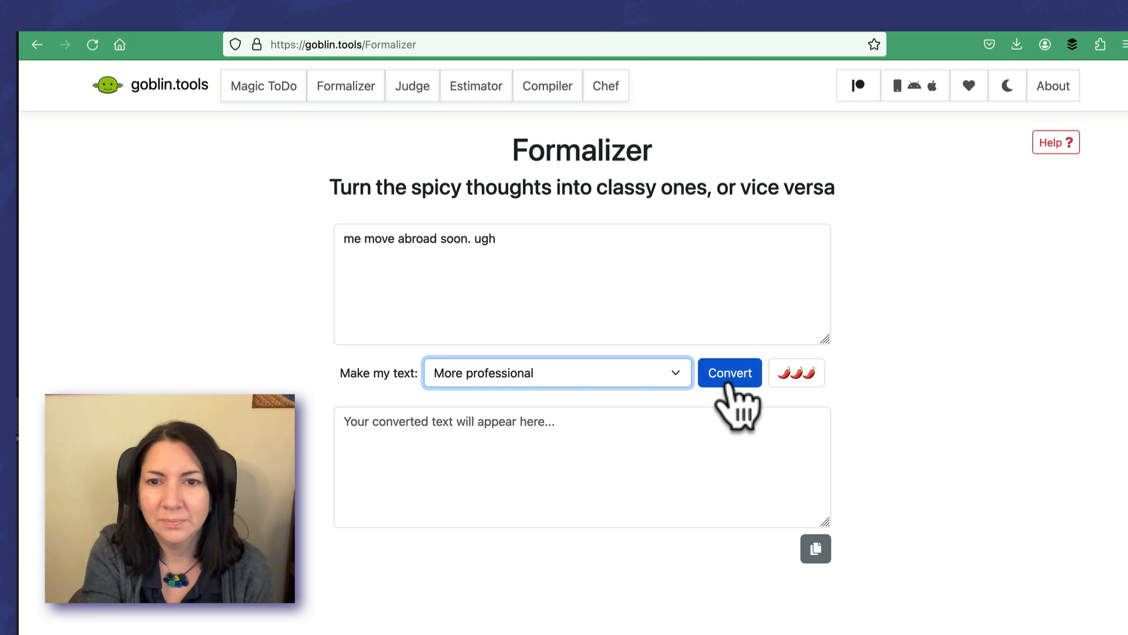
{"action": "left_click", "coordinate": [729, 373]}
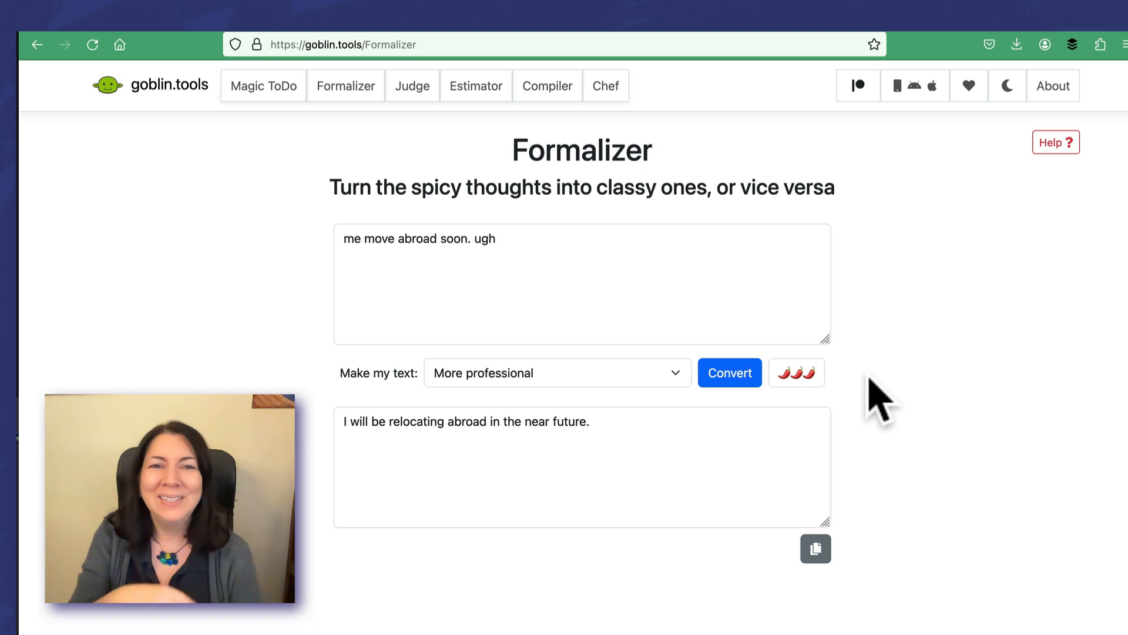
{"action": "mouse_move", "coordinate": [413, 86]}
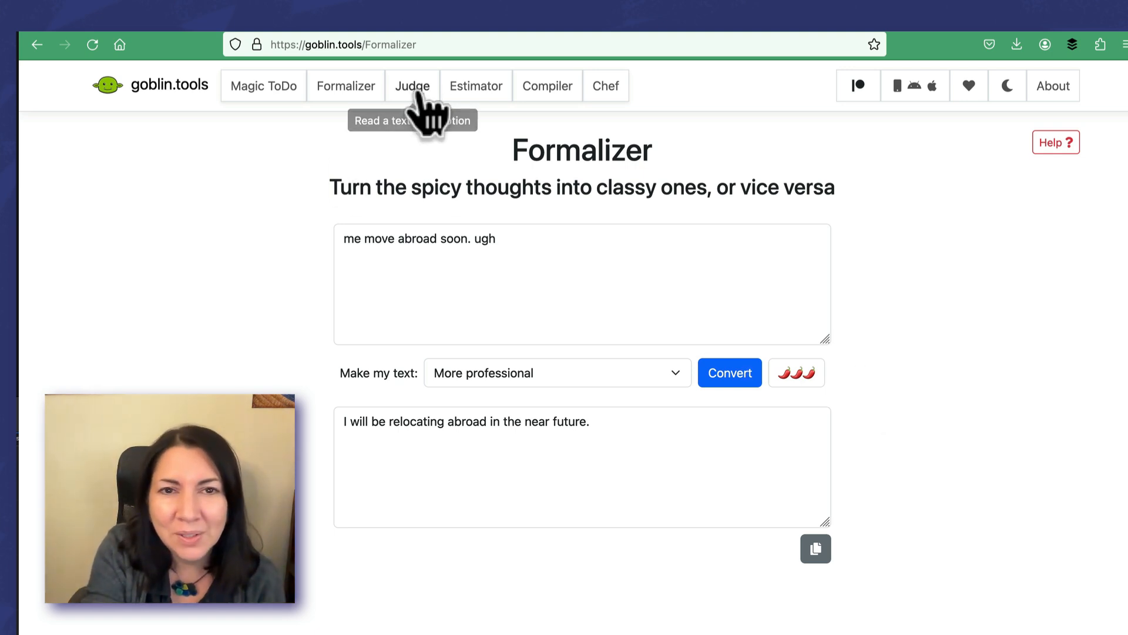
Judge 'you stink!' as insulting, get a gracious suggested reply, then open Estimator.
{"action": "left_click", "coordinate": [413, 86]}
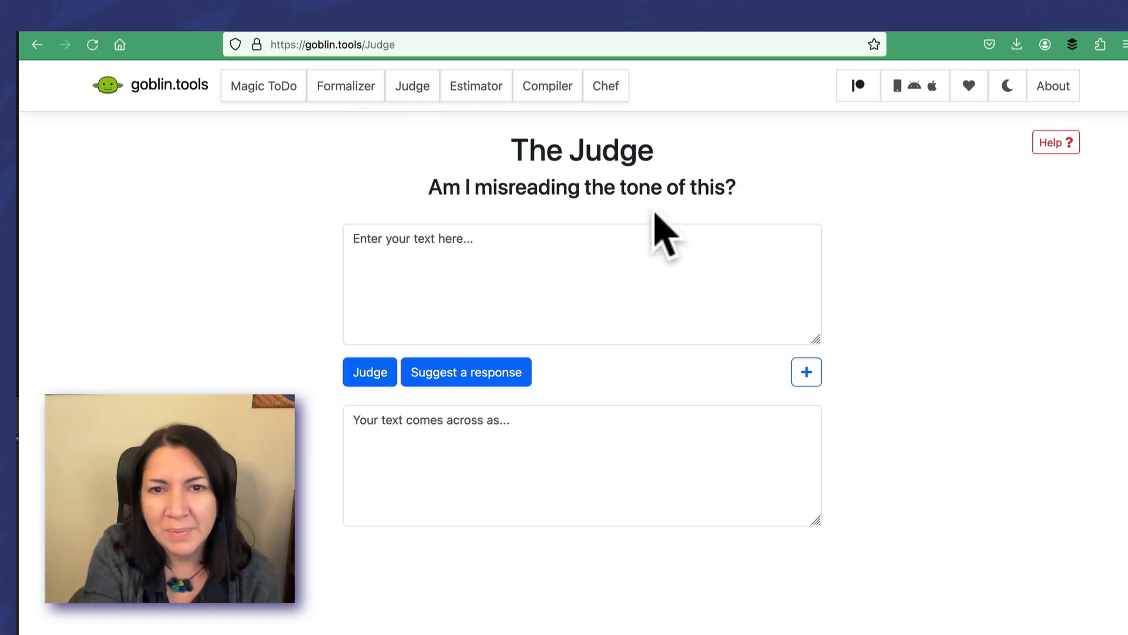
{"action": "type", "text": "y"}
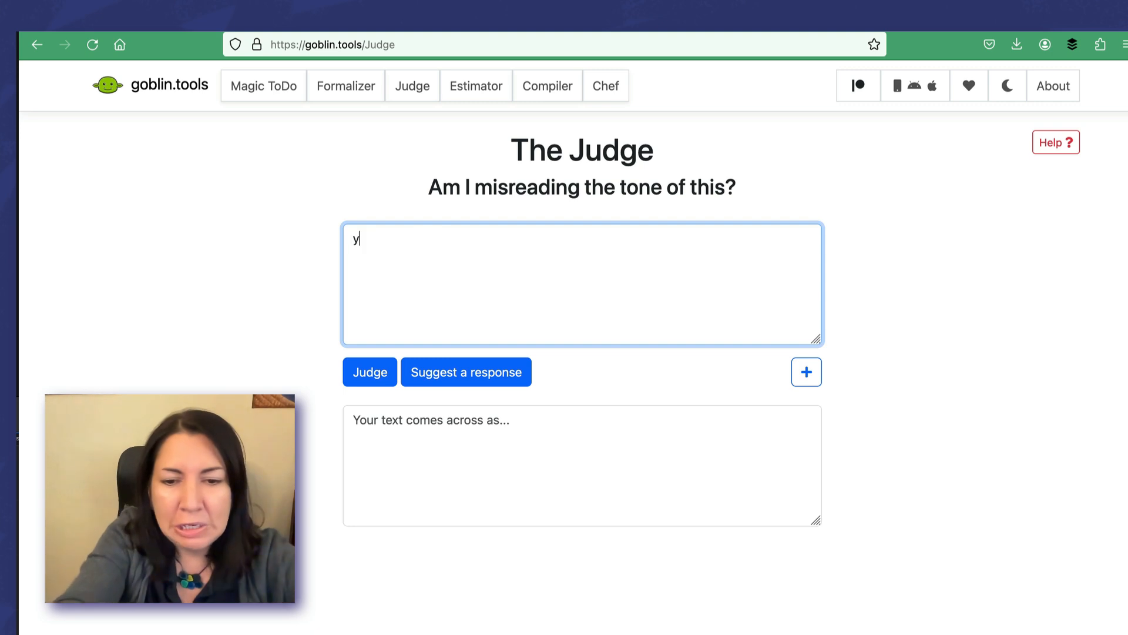
{"action": "type", "text": "ou stink!"}
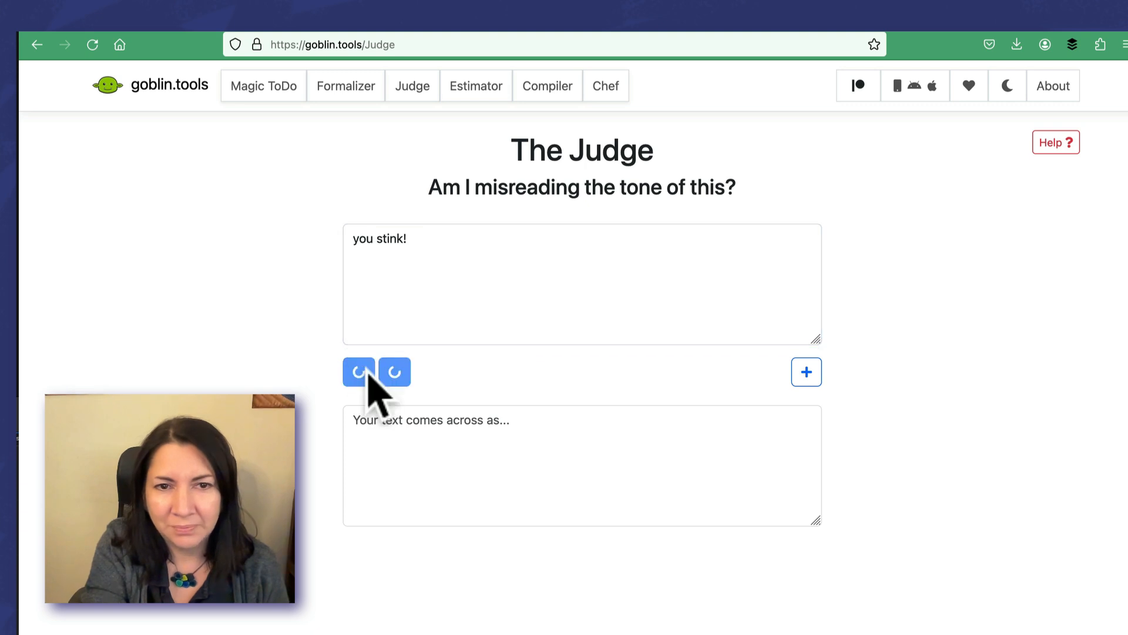
{"action": "left_click", "coordinate": [369, 372]}
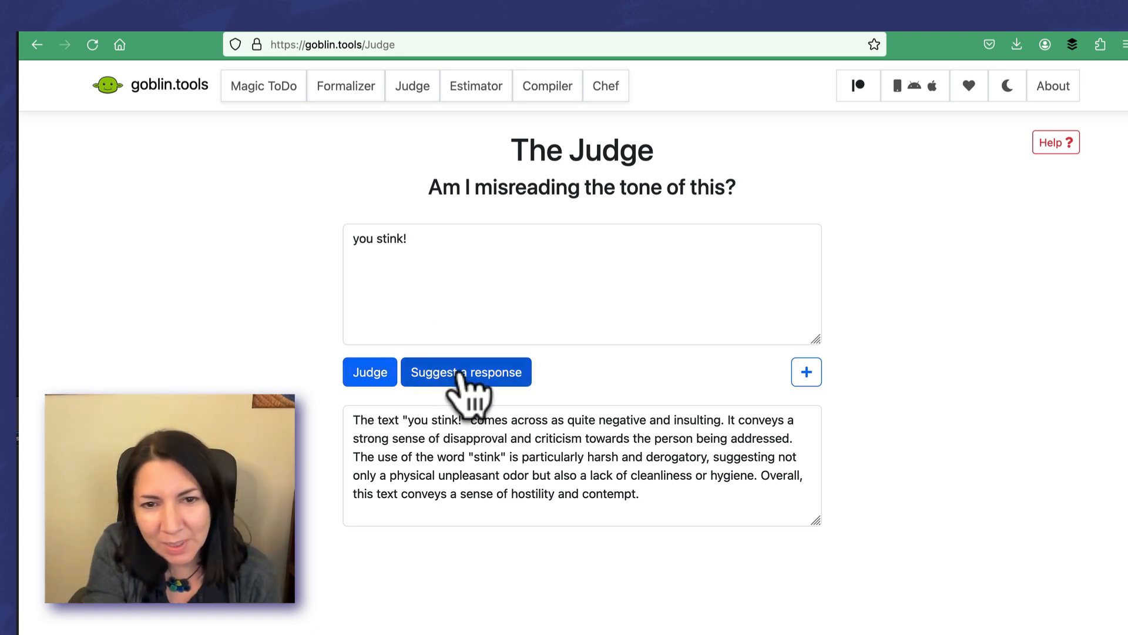
{"action": "left_click", "coordinate": [465, 372]}
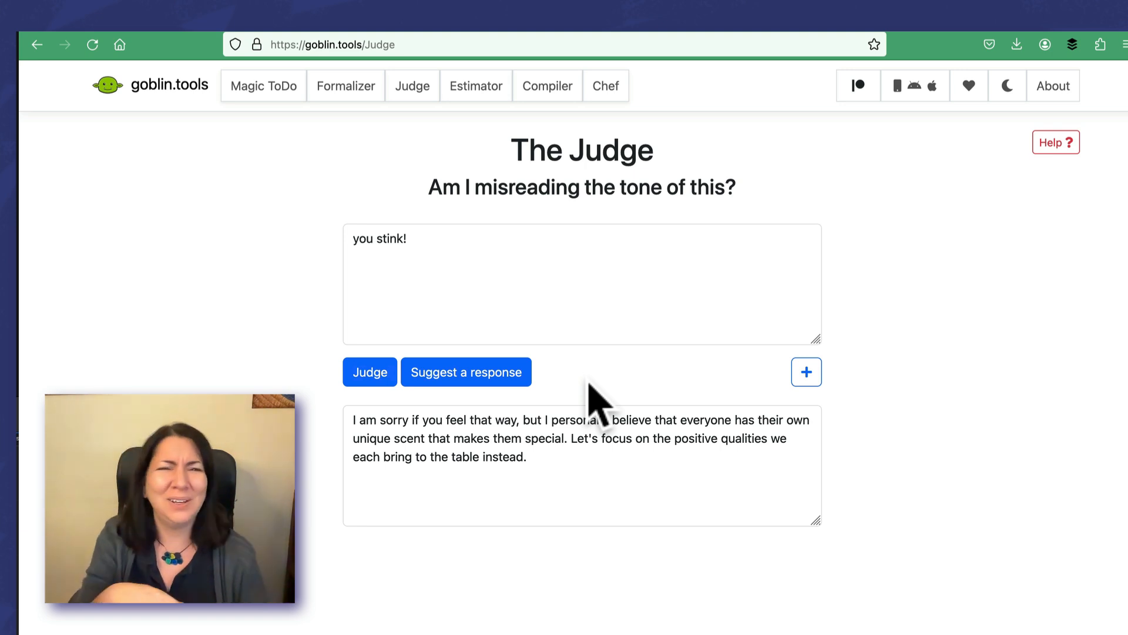
{"action": "mouse_move", "coordinate": [475, 151]}
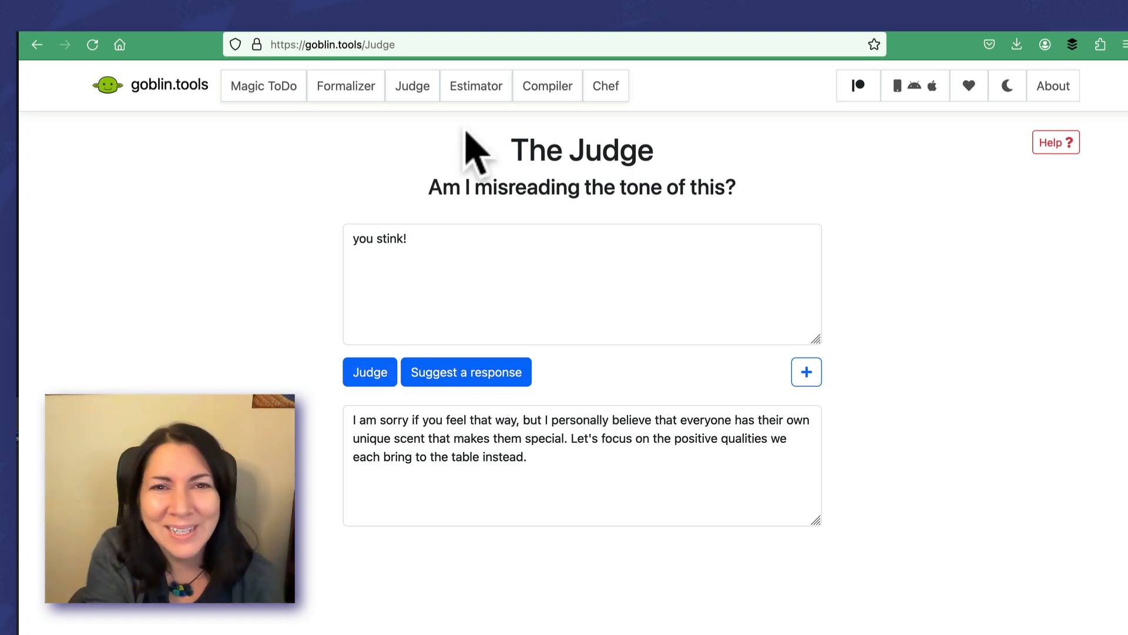
{"action": "mouse_move", "coordinate": [475, 86]}
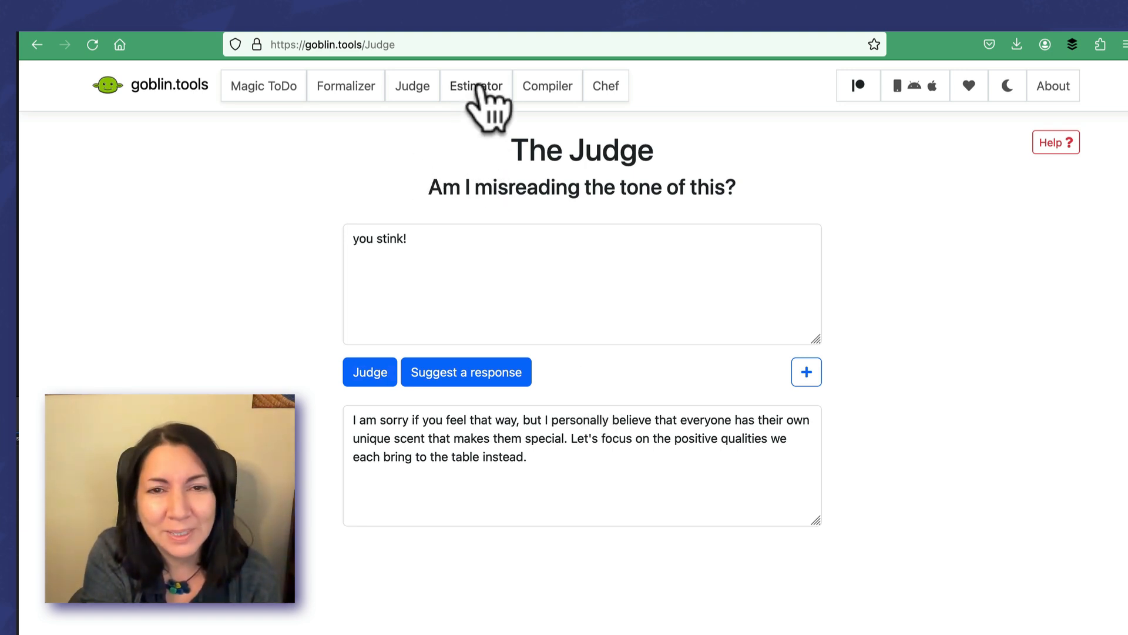
{"action": "left_click", "coordinate": [476, 86]}
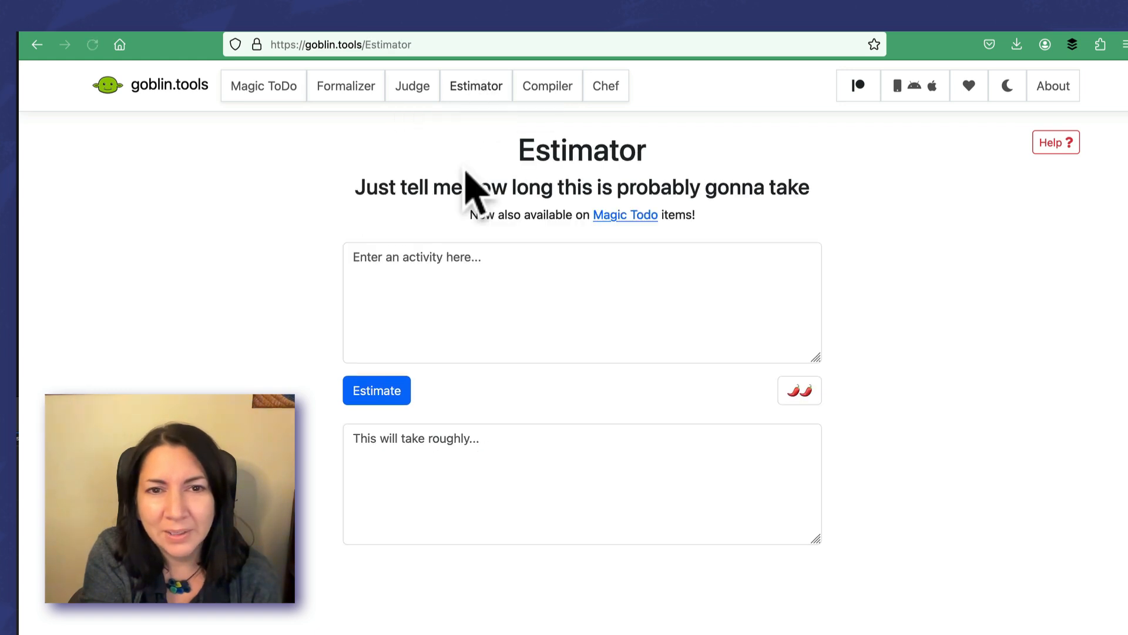
{"action": "mouse_move", "coordinate": [777, 244]}
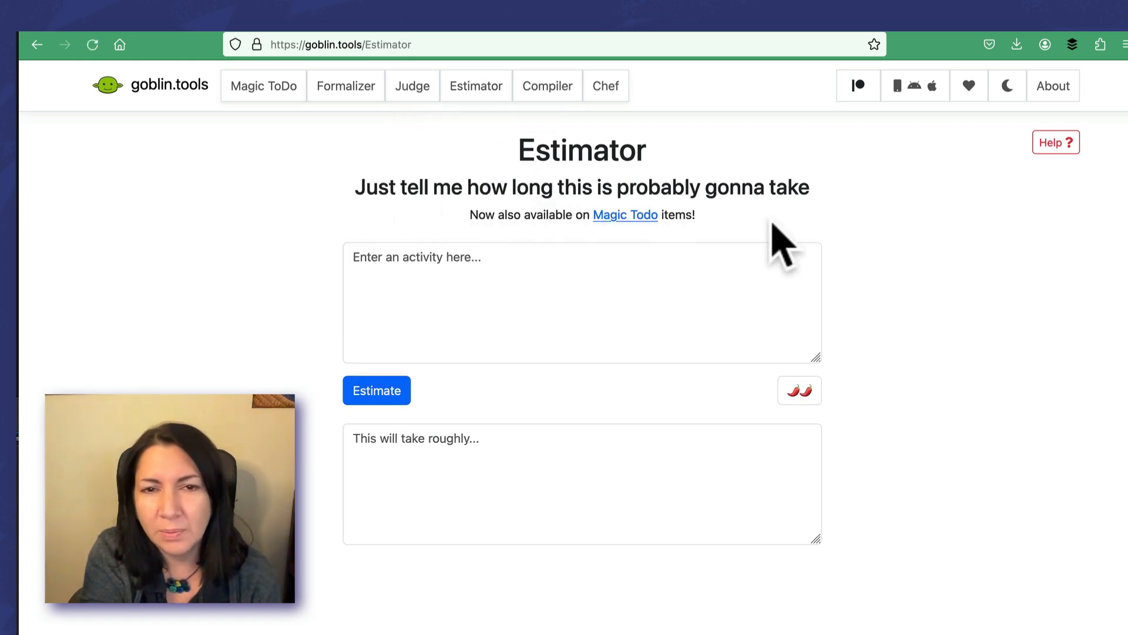
Estimate 'getting paperwork in order for pets moving abroad' at 2–4 weeks, then start a new task.
{"action": "left_click", "coordinate": [565, 302]}
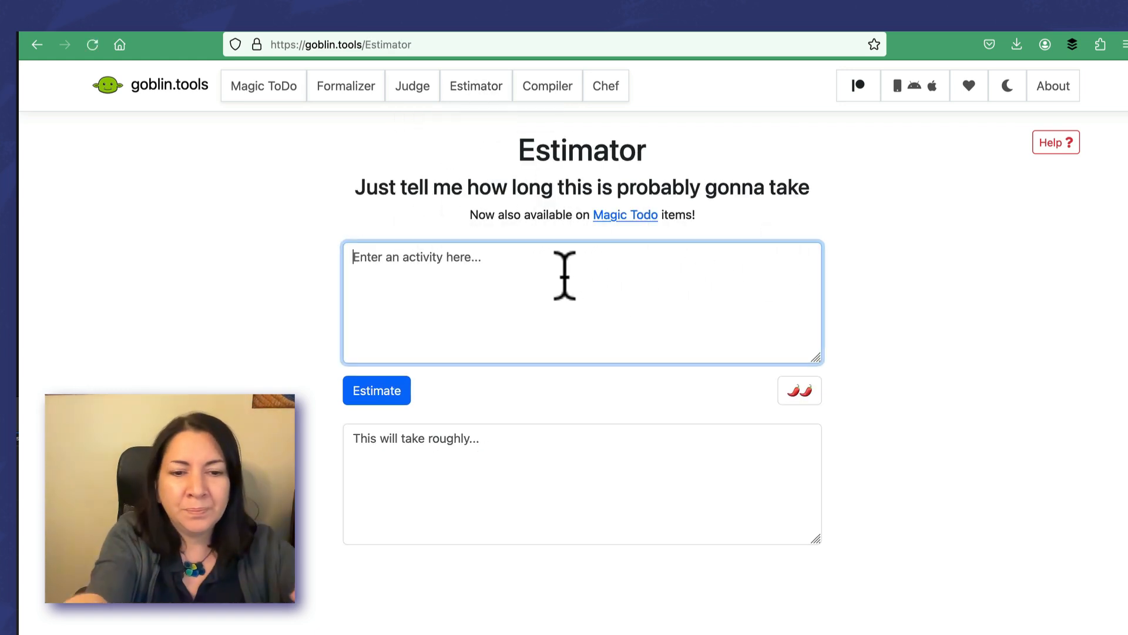
{"action": "type", "text": "getting"}
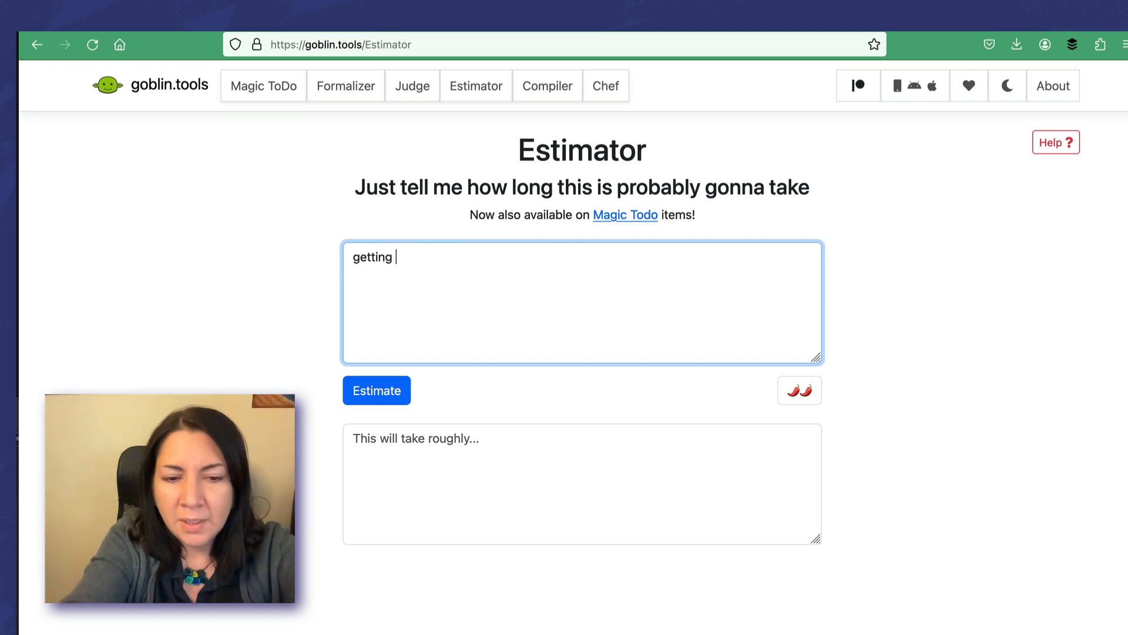
{"action": "type", "text": "paperwork"}
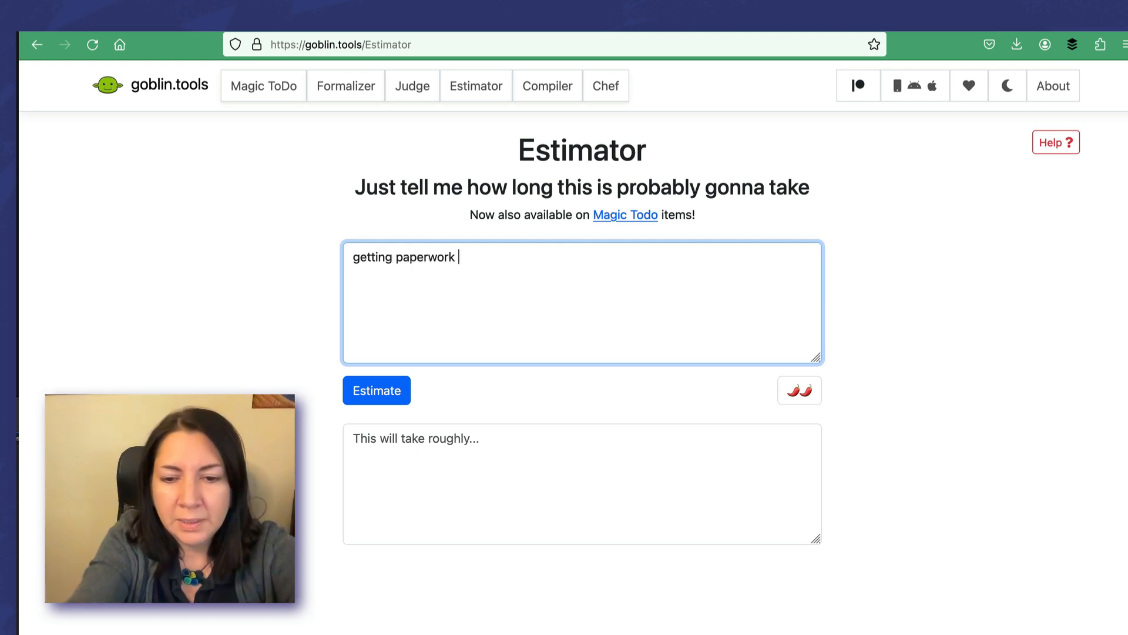
{"action": "type", "text": "in order"}
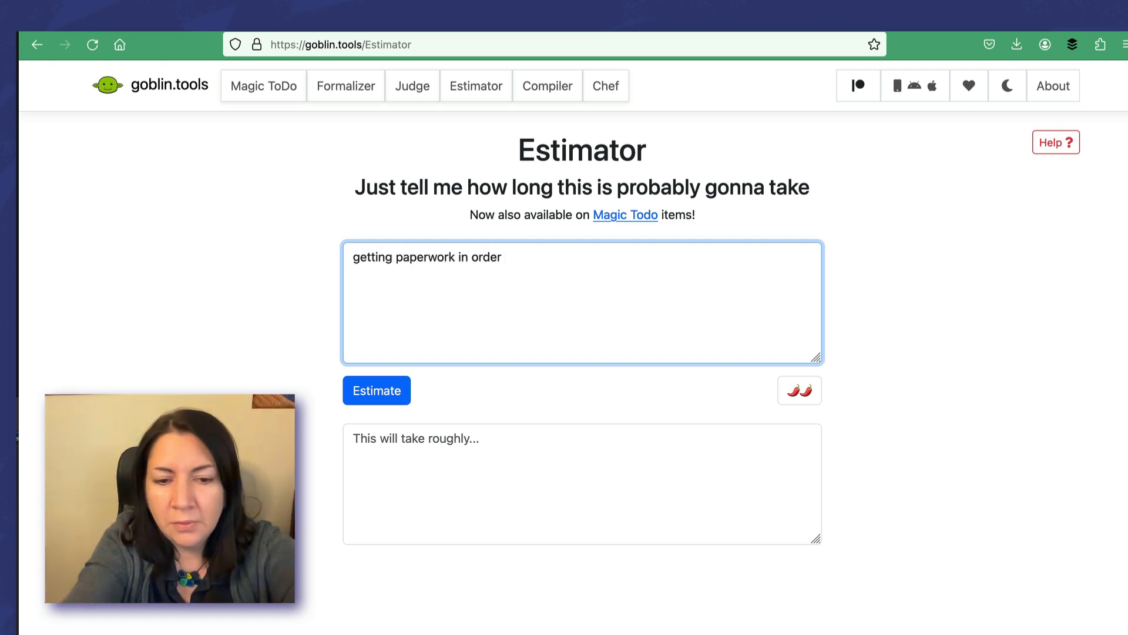
{"action": "type", "text": "for pets"}
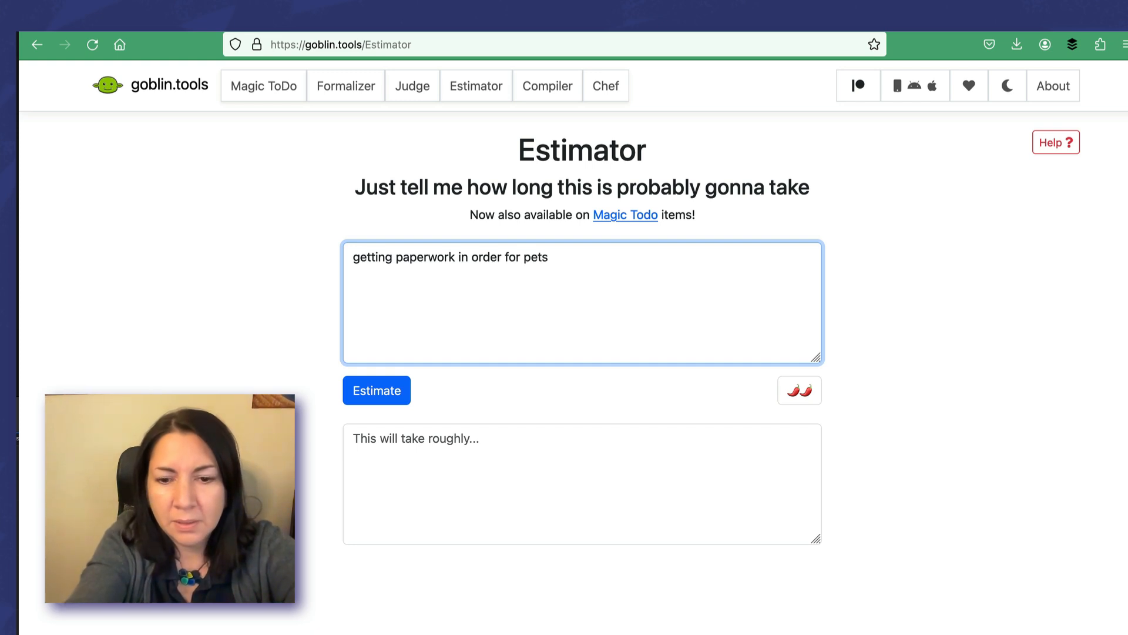
{"action": "type", "text": "mo"}
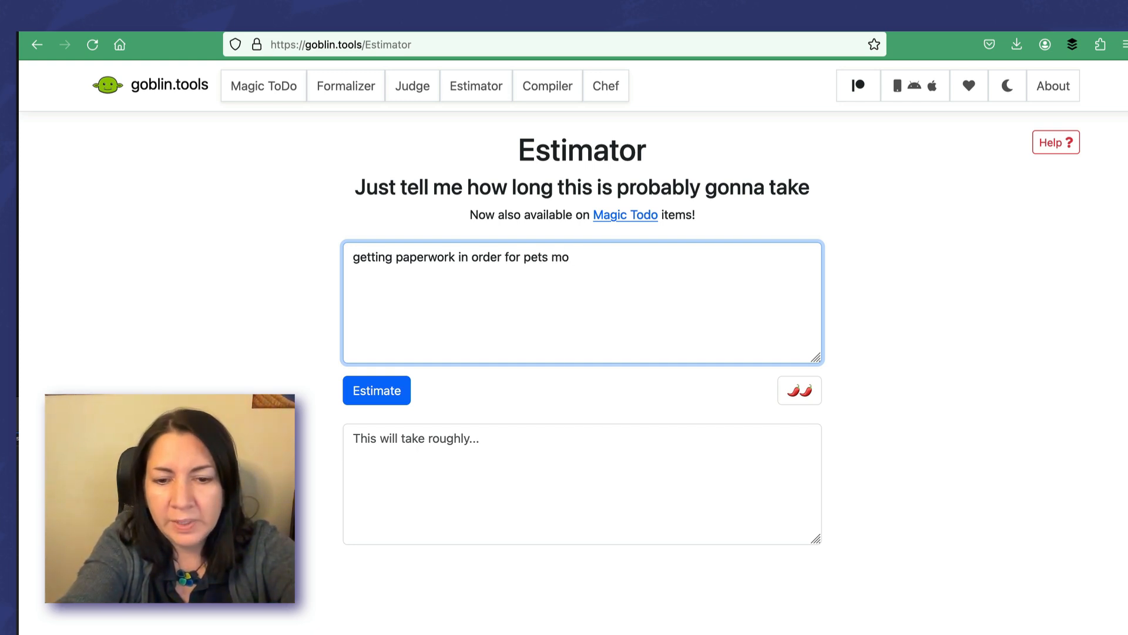
{"action": "type", "text": "ving abroad"}
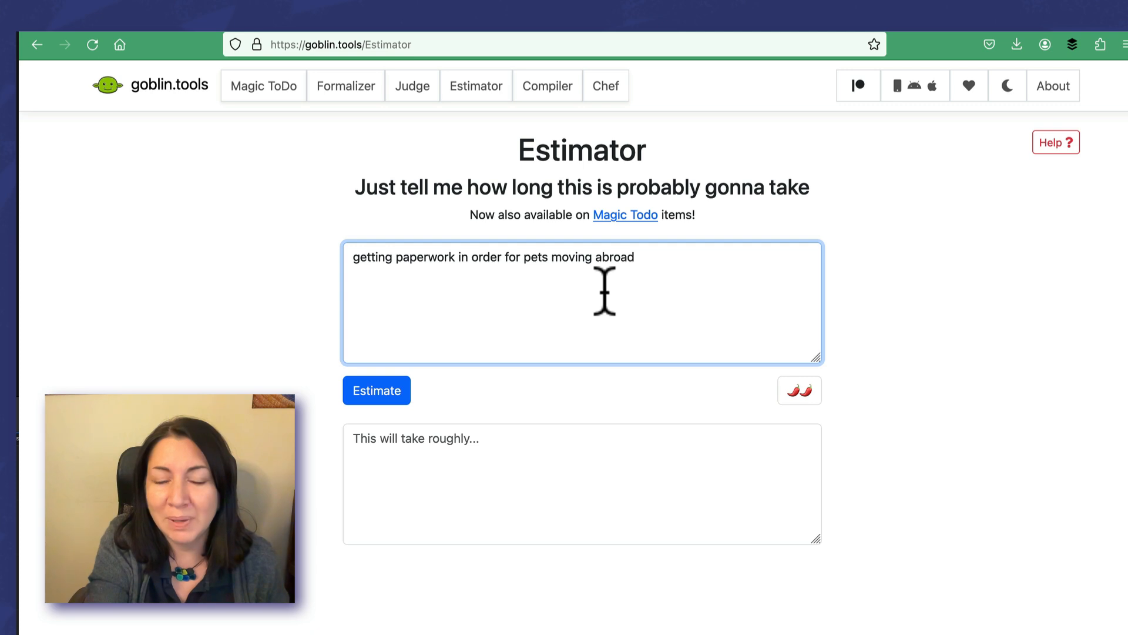
{"action": "mouse_move", "coordinate": [458, 399]}
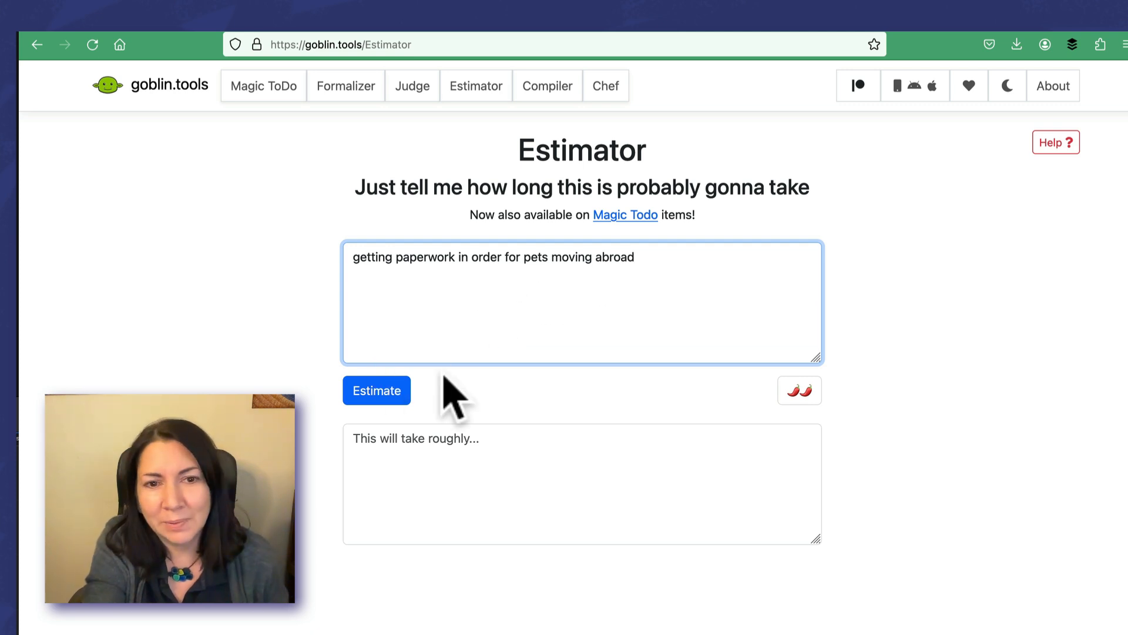
{"action": "left_click", "coordinate": [376, 390]}
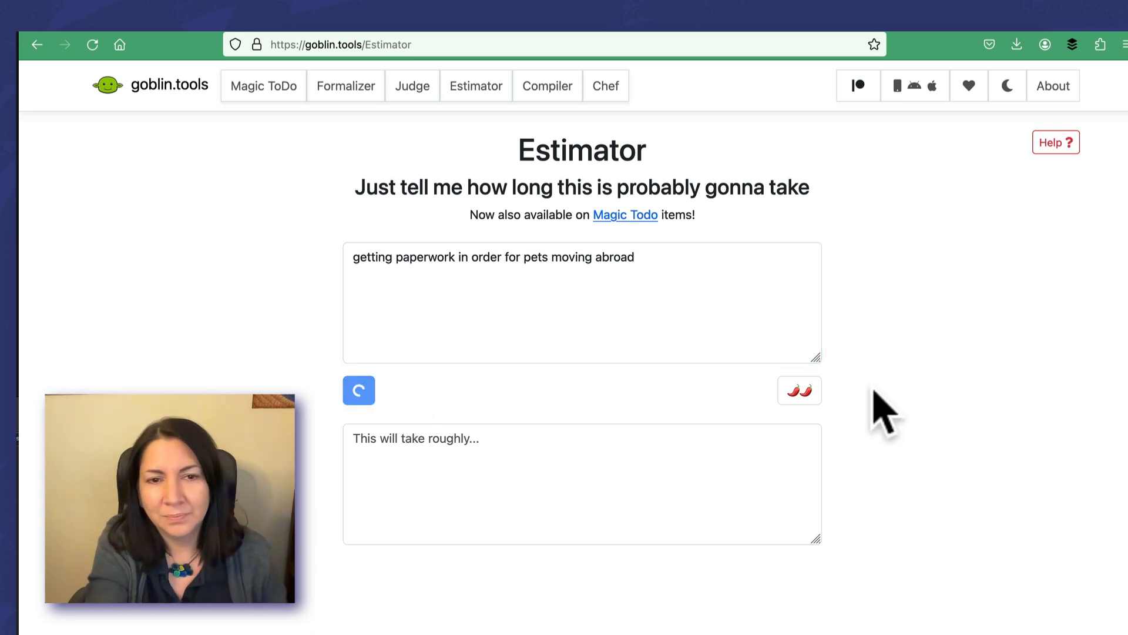
{"action": "left_click", "coordinate": [358, 390]}
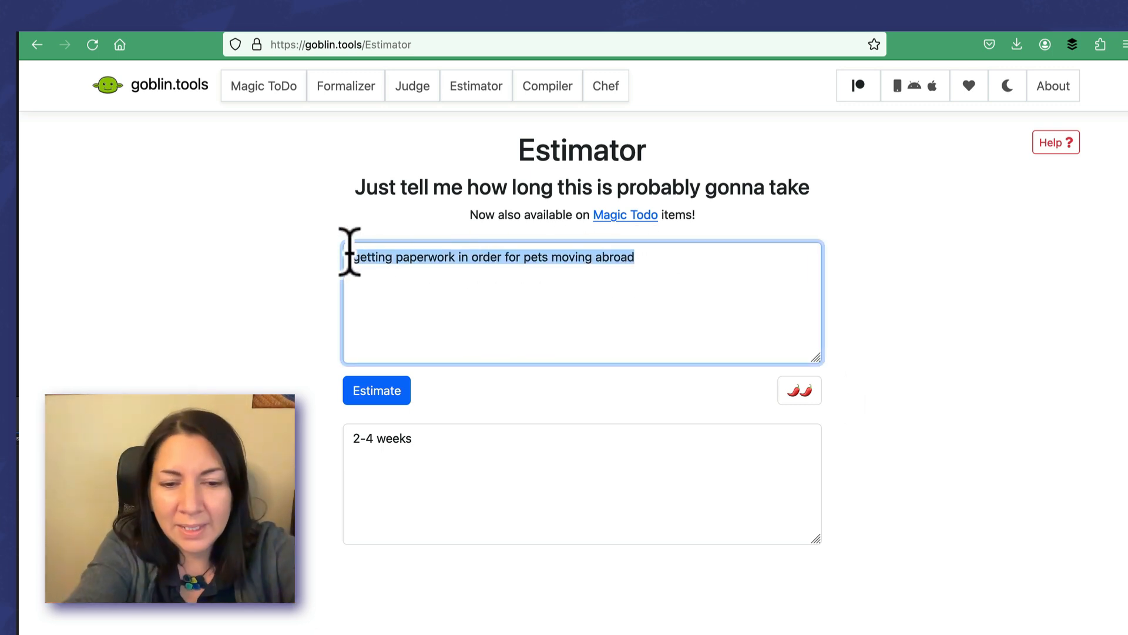
{"action": "type", "text": "create world p"}
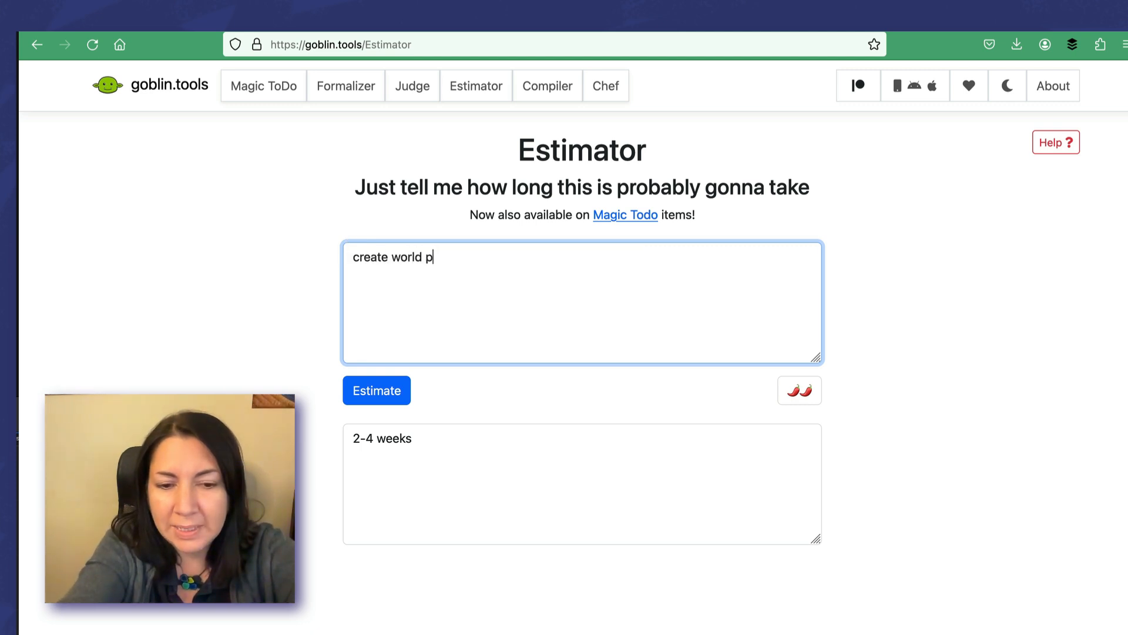
Estimate 'create world peace', judged unquantifiable, then switch to the Compiler.
{"action": "type", "text": "eace"}
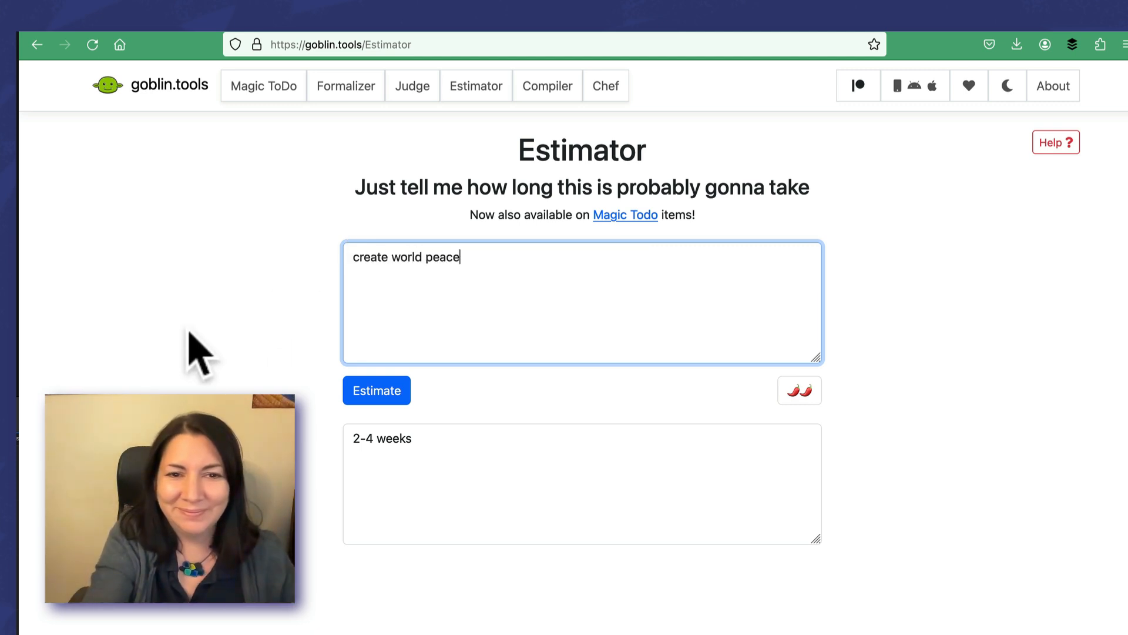
{"action": "left_click", "coordinate": [376, 390]}
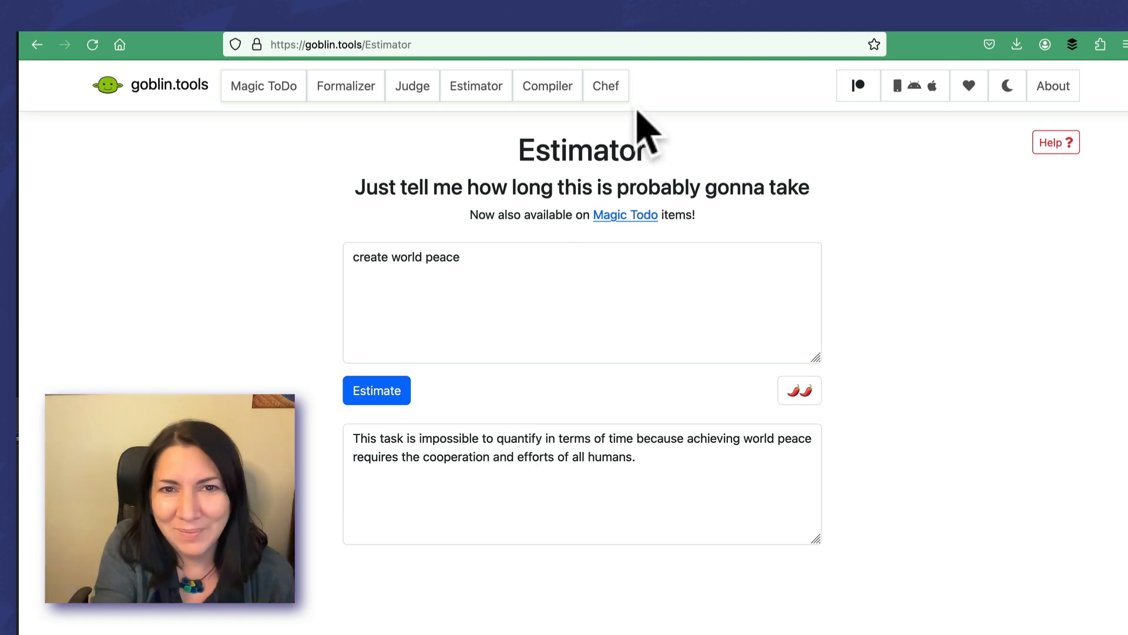
{"action": "left_click", "coordinate": [547, 86]}
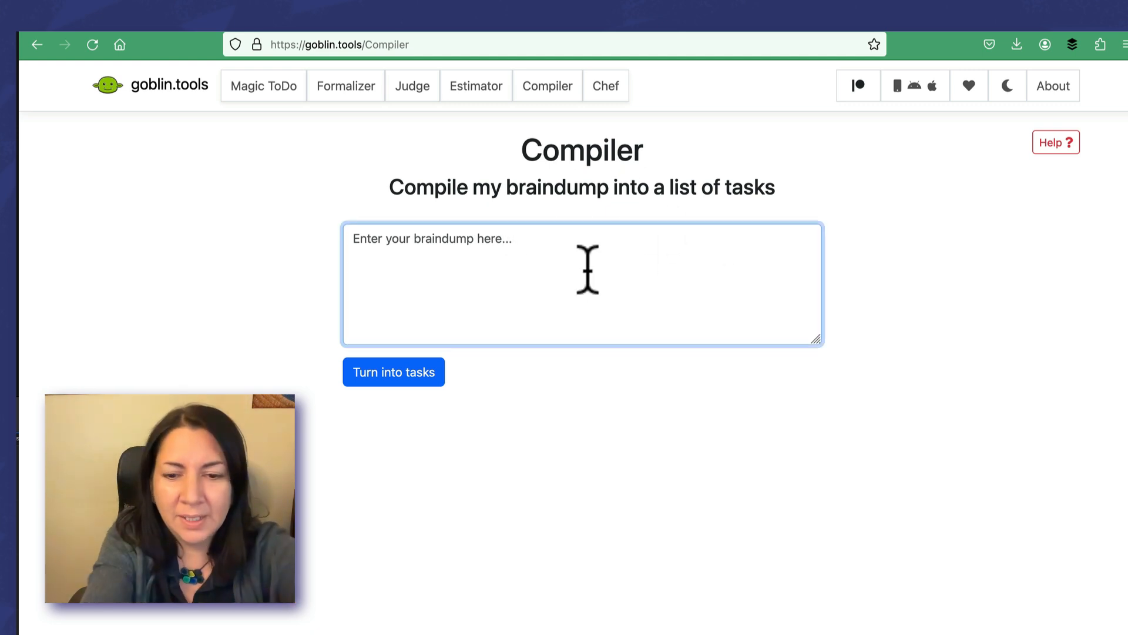
Compile the 'I am moving abroad' braindump into three tasks, including playing a video game.
{"action": "type", "text": "my God! I am moving abroad and need to get ready. What do I"}
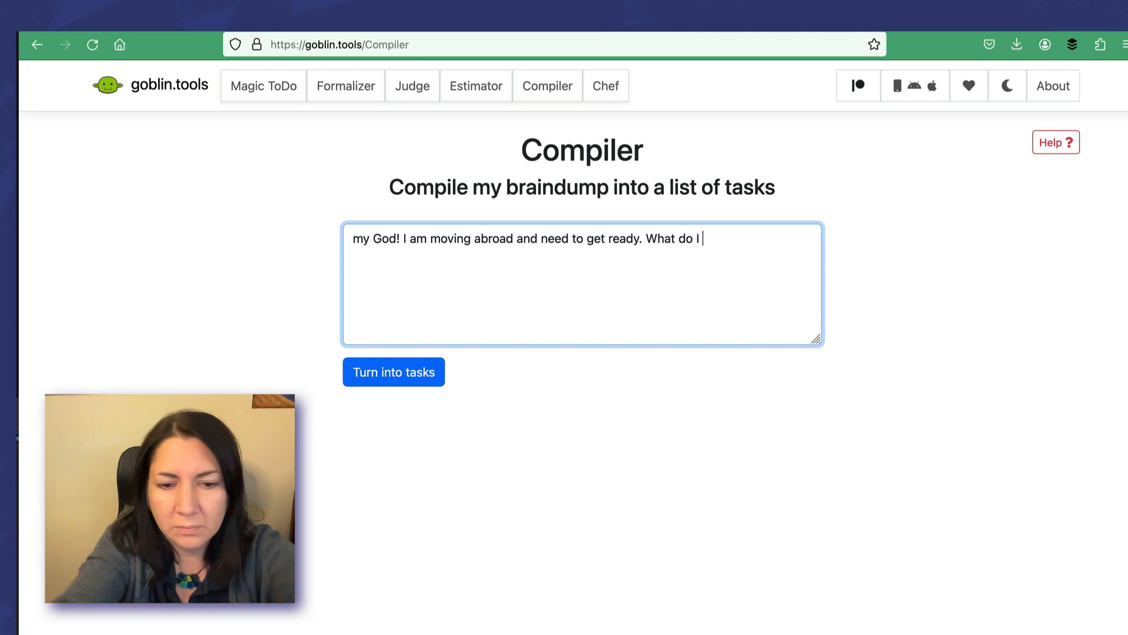
{"action": "type", "text": "do first? Maybe I'll play a video game"}
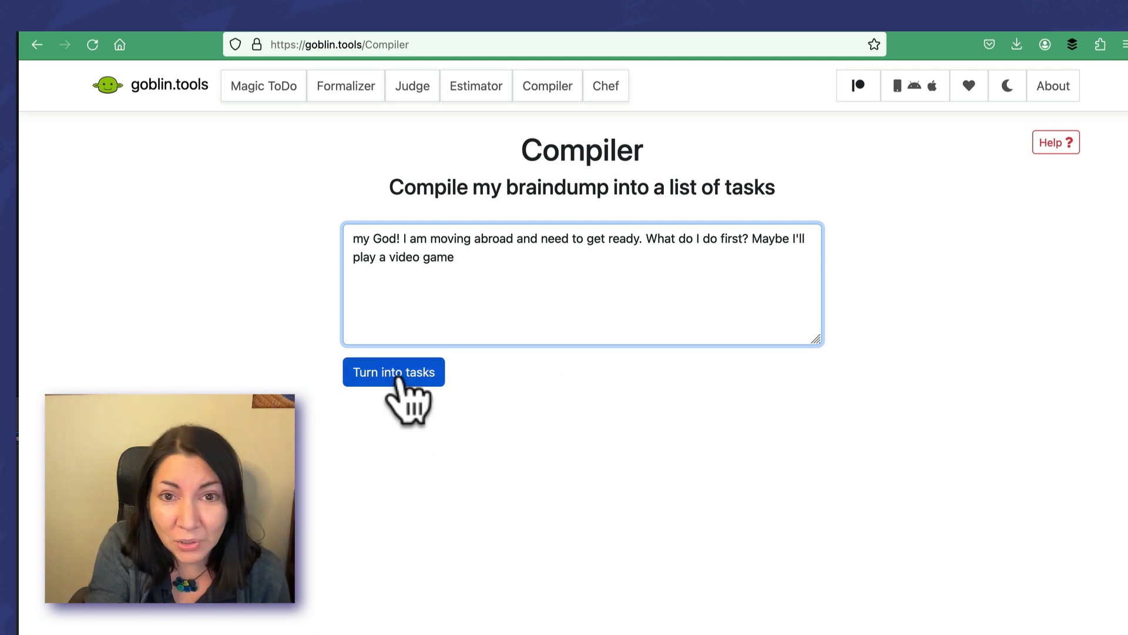
{"action": "left_click", "coordinate": [393, 372]}
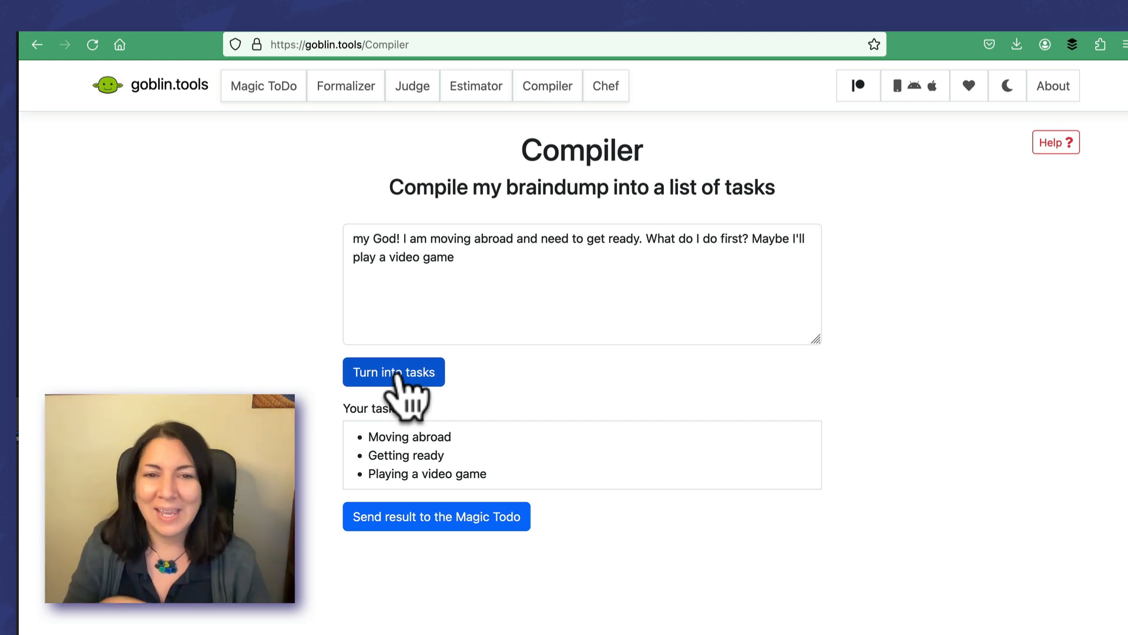
{"action": "mouse_move", "coordinate": [605, 457]}
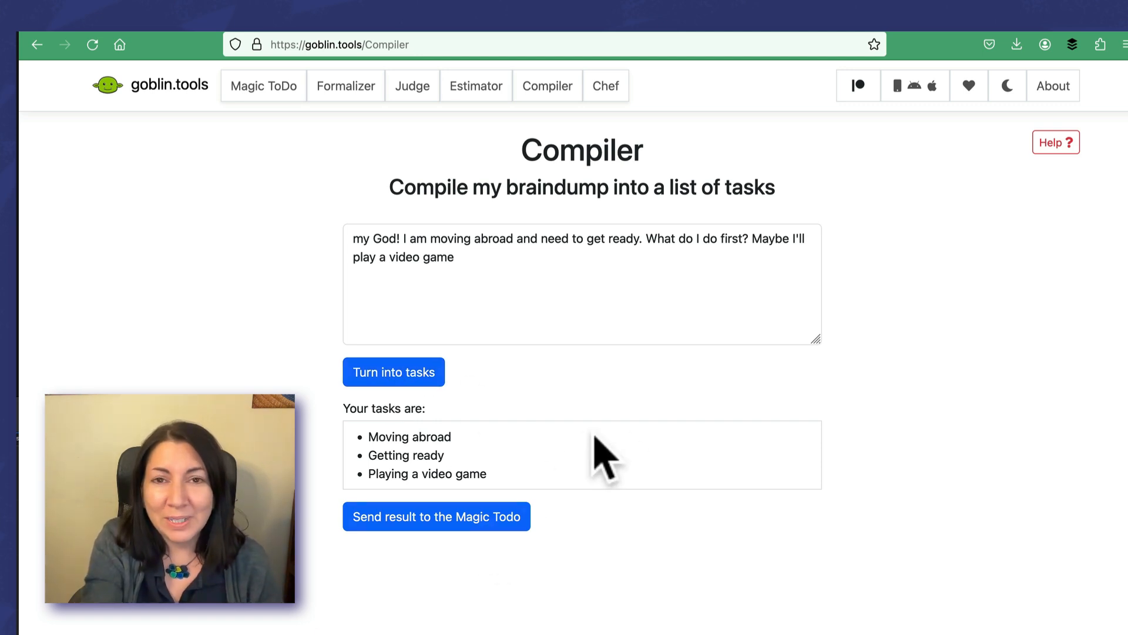
{"action": "mouse_move", "coordinate": [610, 376]}
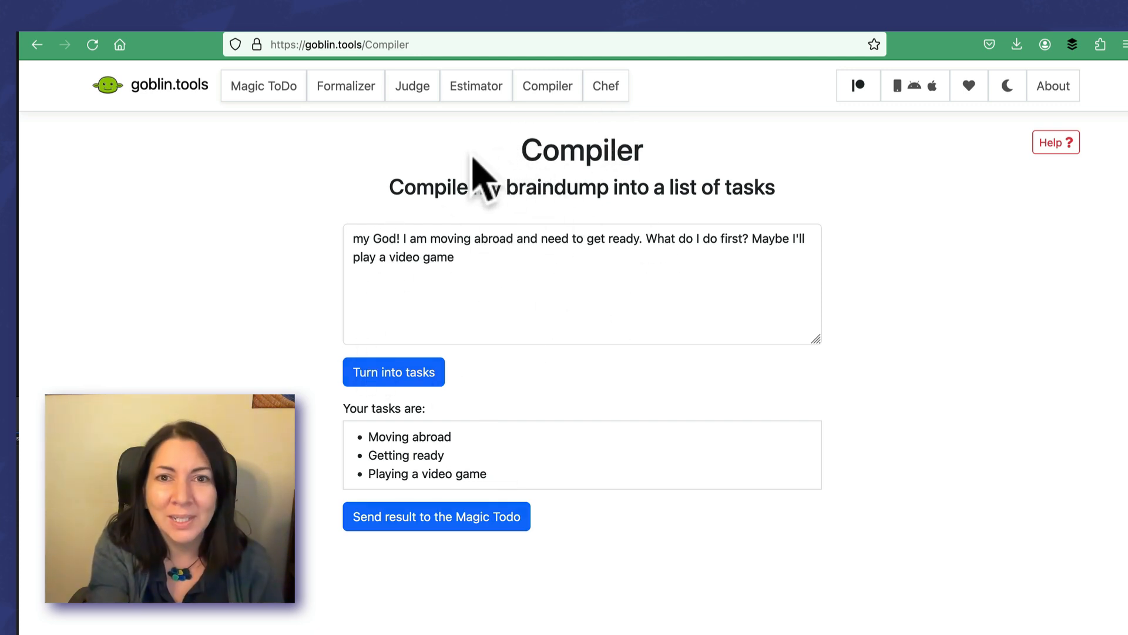
{"action": "mouse_move", "coordinate": [628, 137]}
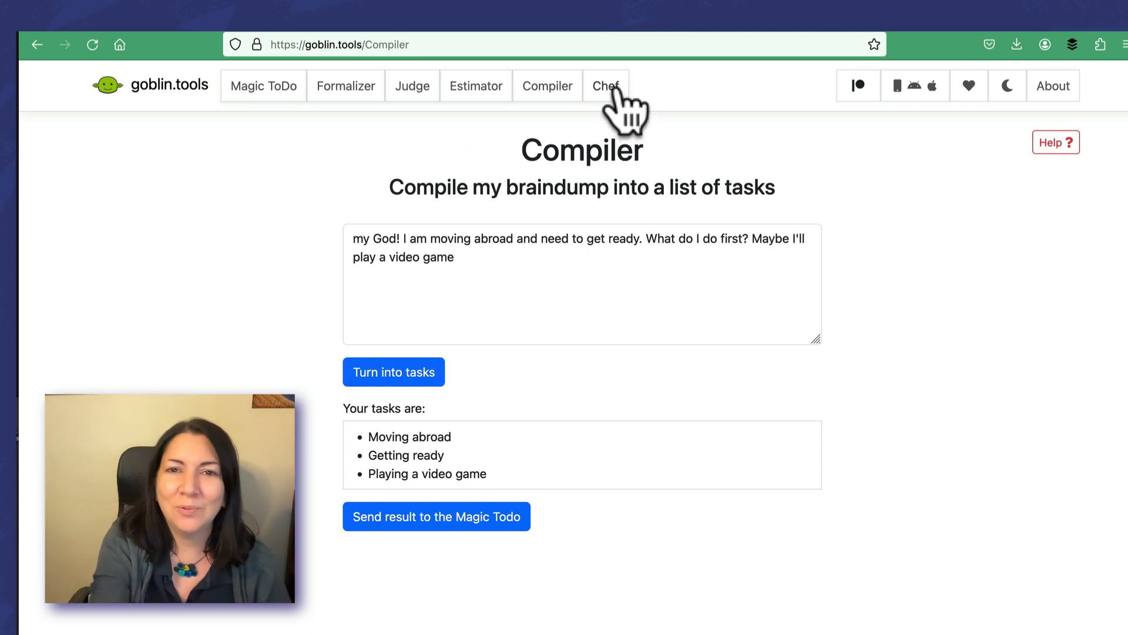
{"action": "mouse_move", "coordinate": [606, 86]}
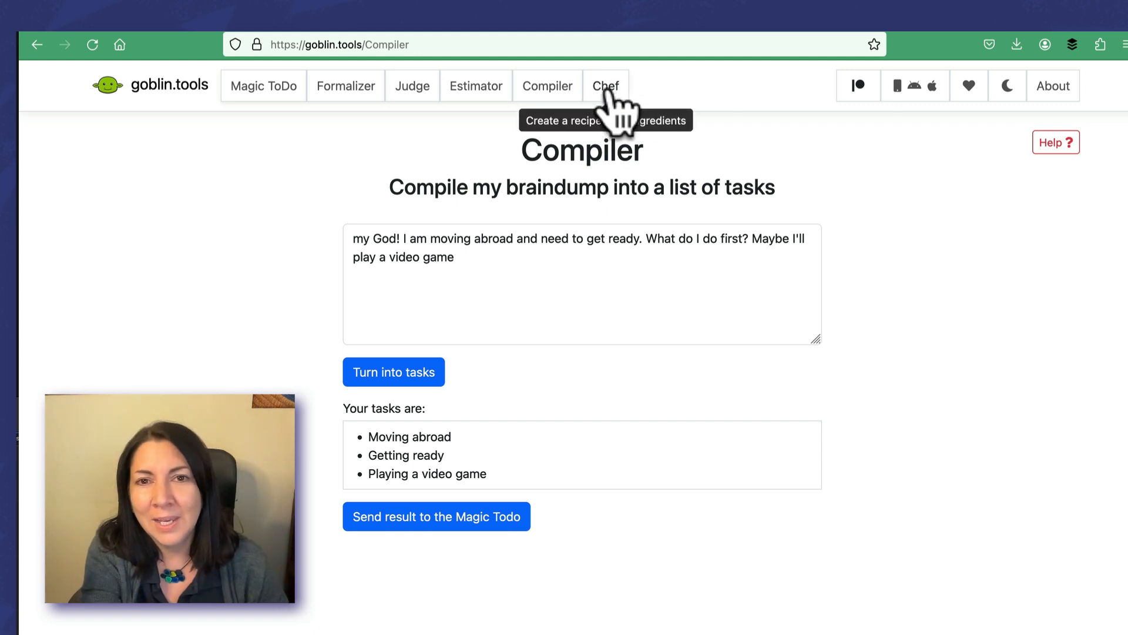
In Chef, enter avocado, rice, beans, veggies, ice cream, butter, eggs; get an Avocado Rice and Bean Bowl.
{"action": "left_click", "coordinate": [606, 86]}
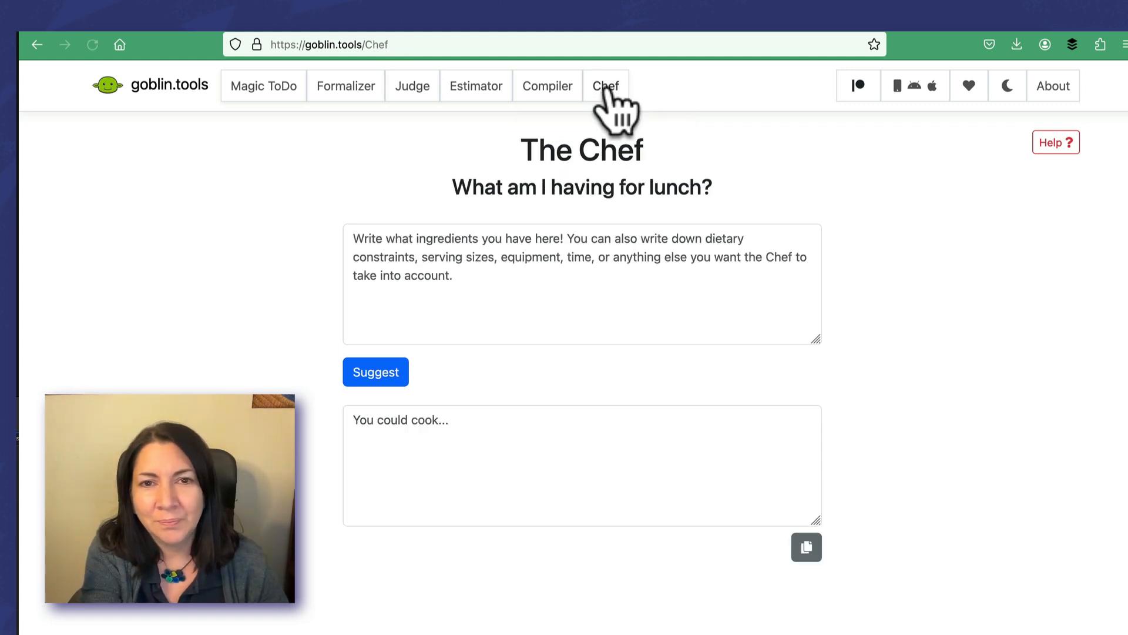
{"action": "mouse_move", "coordinate": [523, 339]}
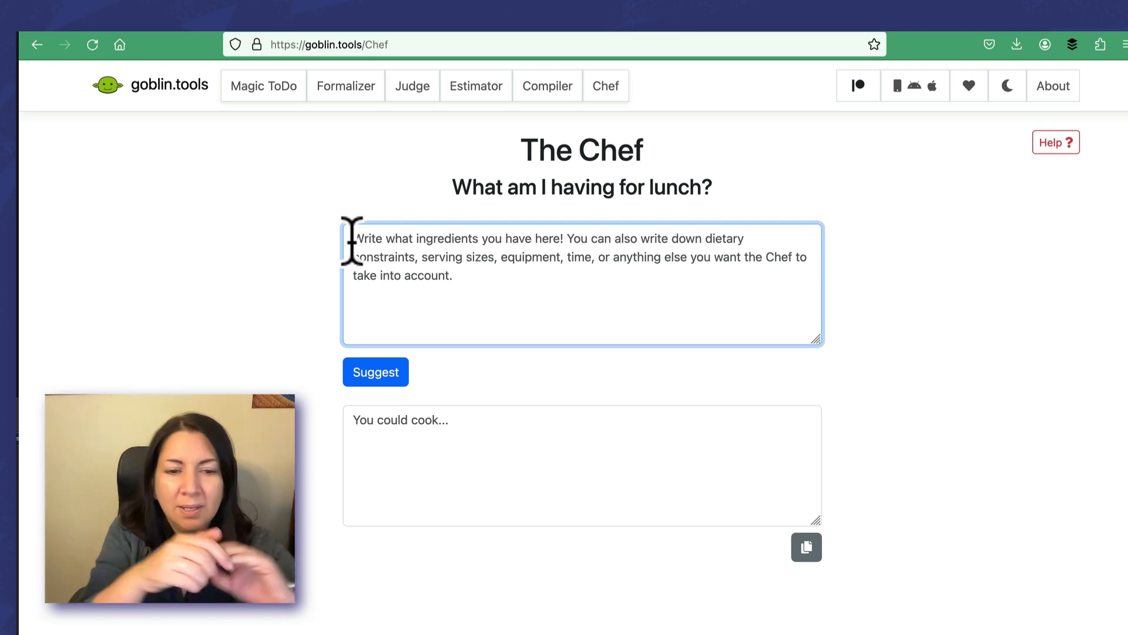
{"action": "type", "text": "avocado"}
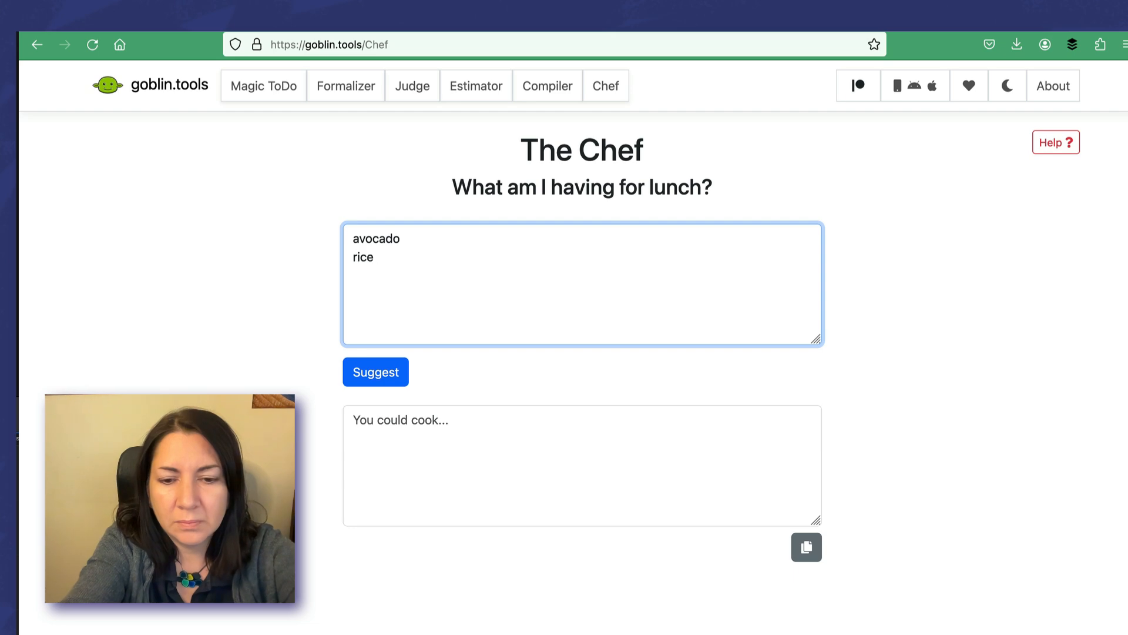
{"action": "type", "text": "beans, veggies"}
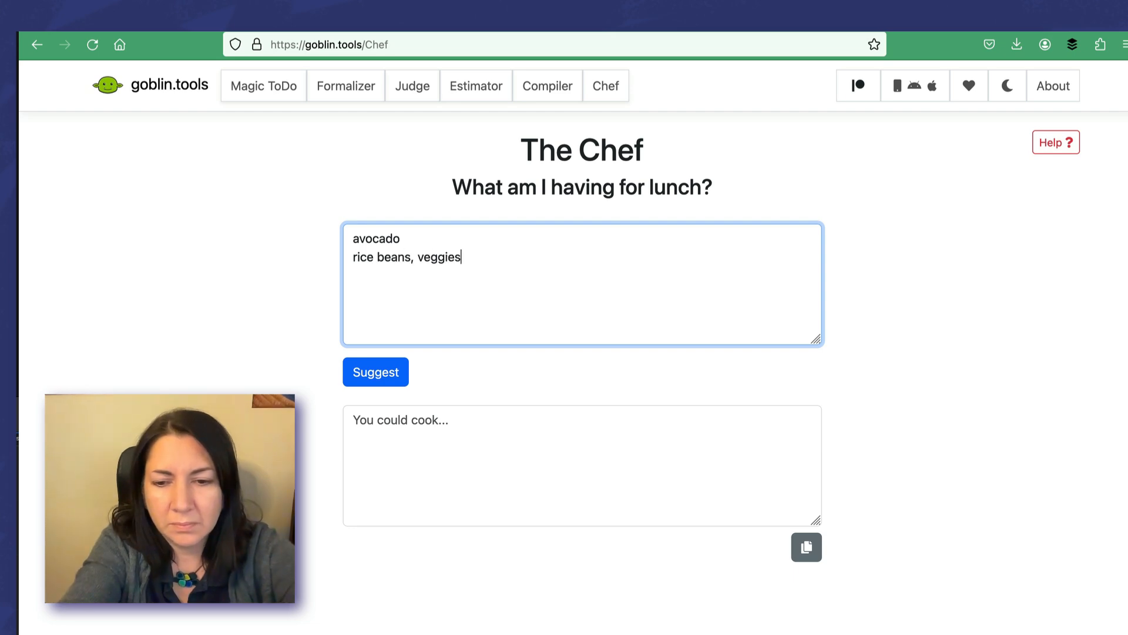
{"action": "type", "text": ", ice cream, butte"}
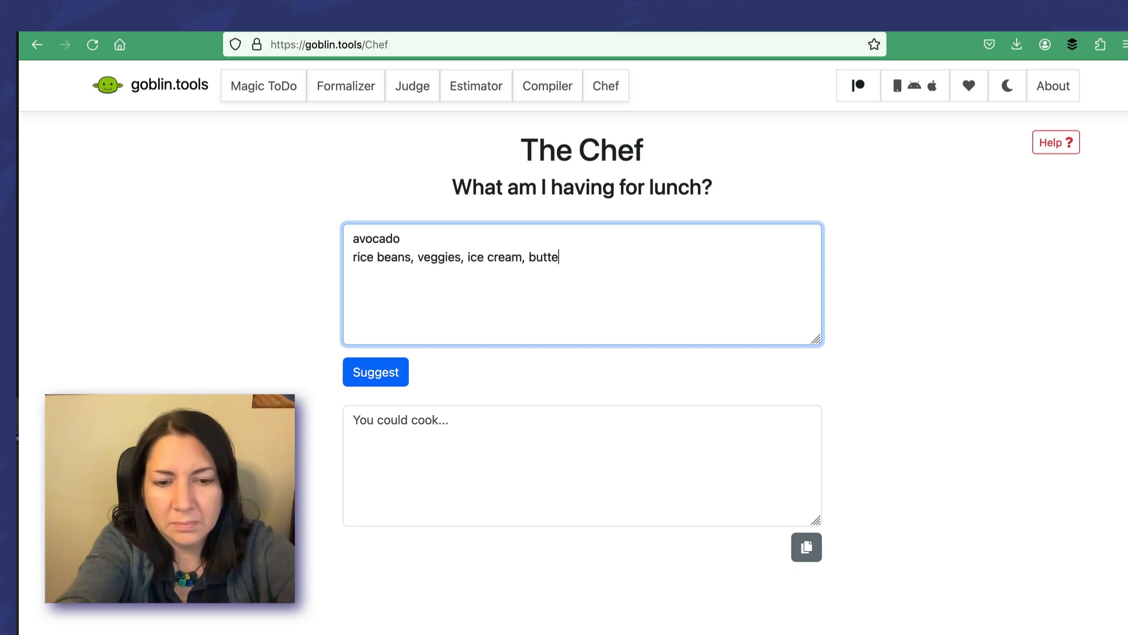
{"action": "type", "text": "r, eggs,"}
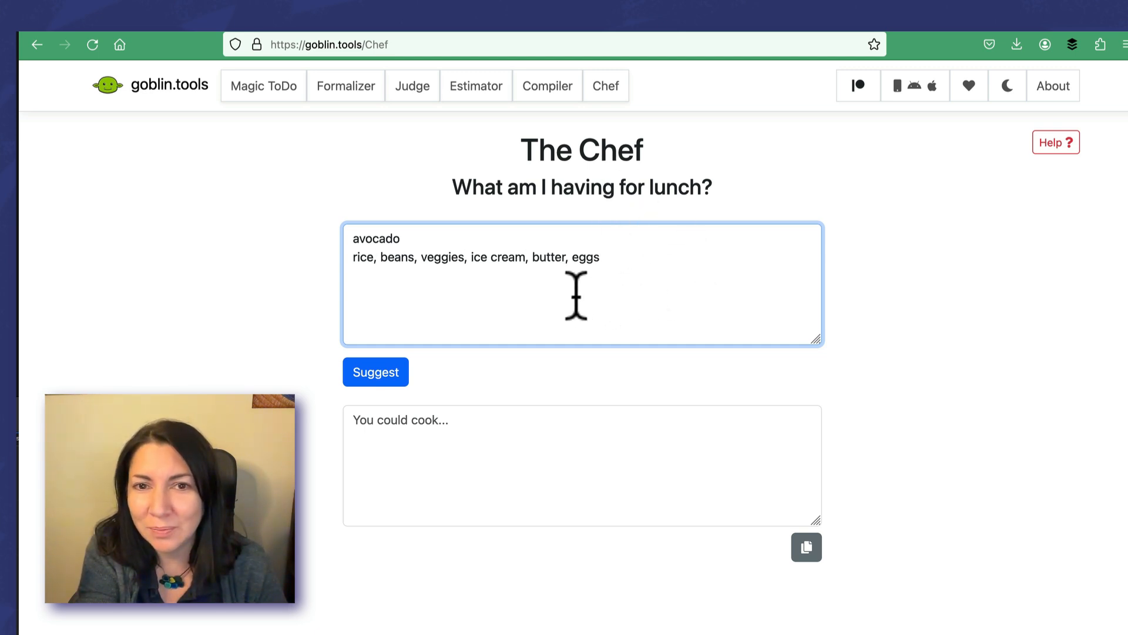
{"action": "left_click", "coordinate": [375, 372]}
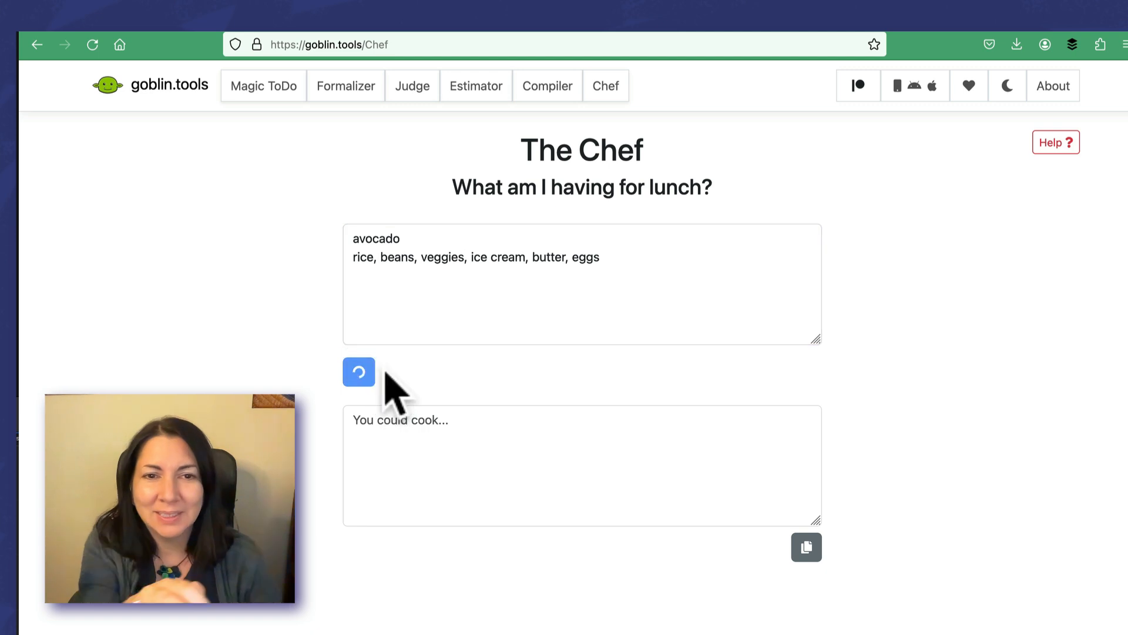
{"action": "left_click", "coordinate": [375, 372]}
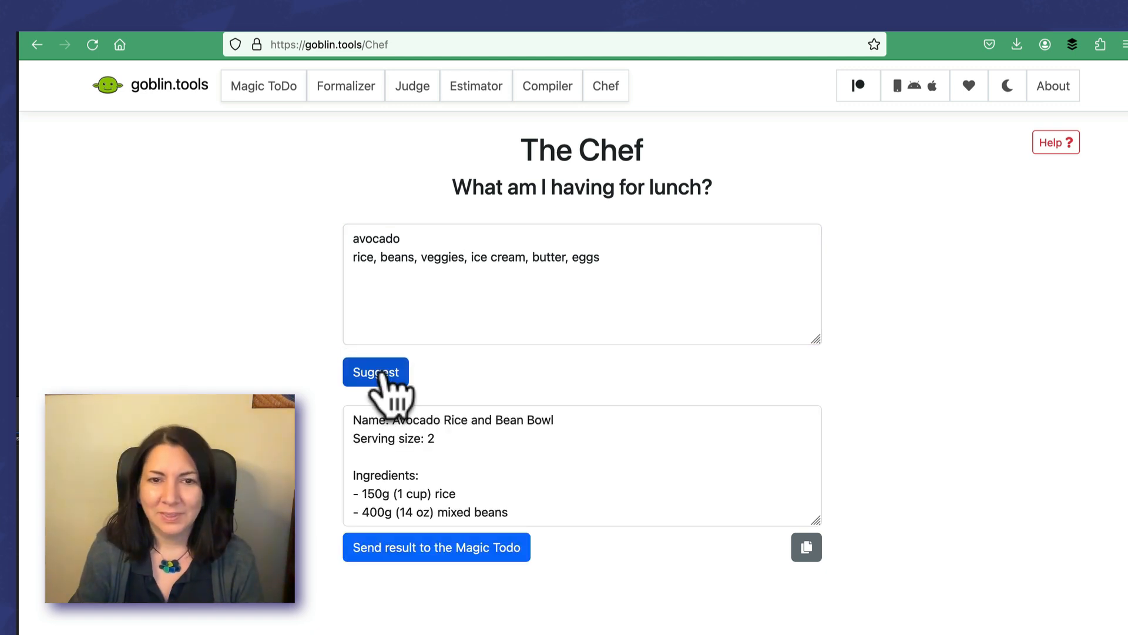